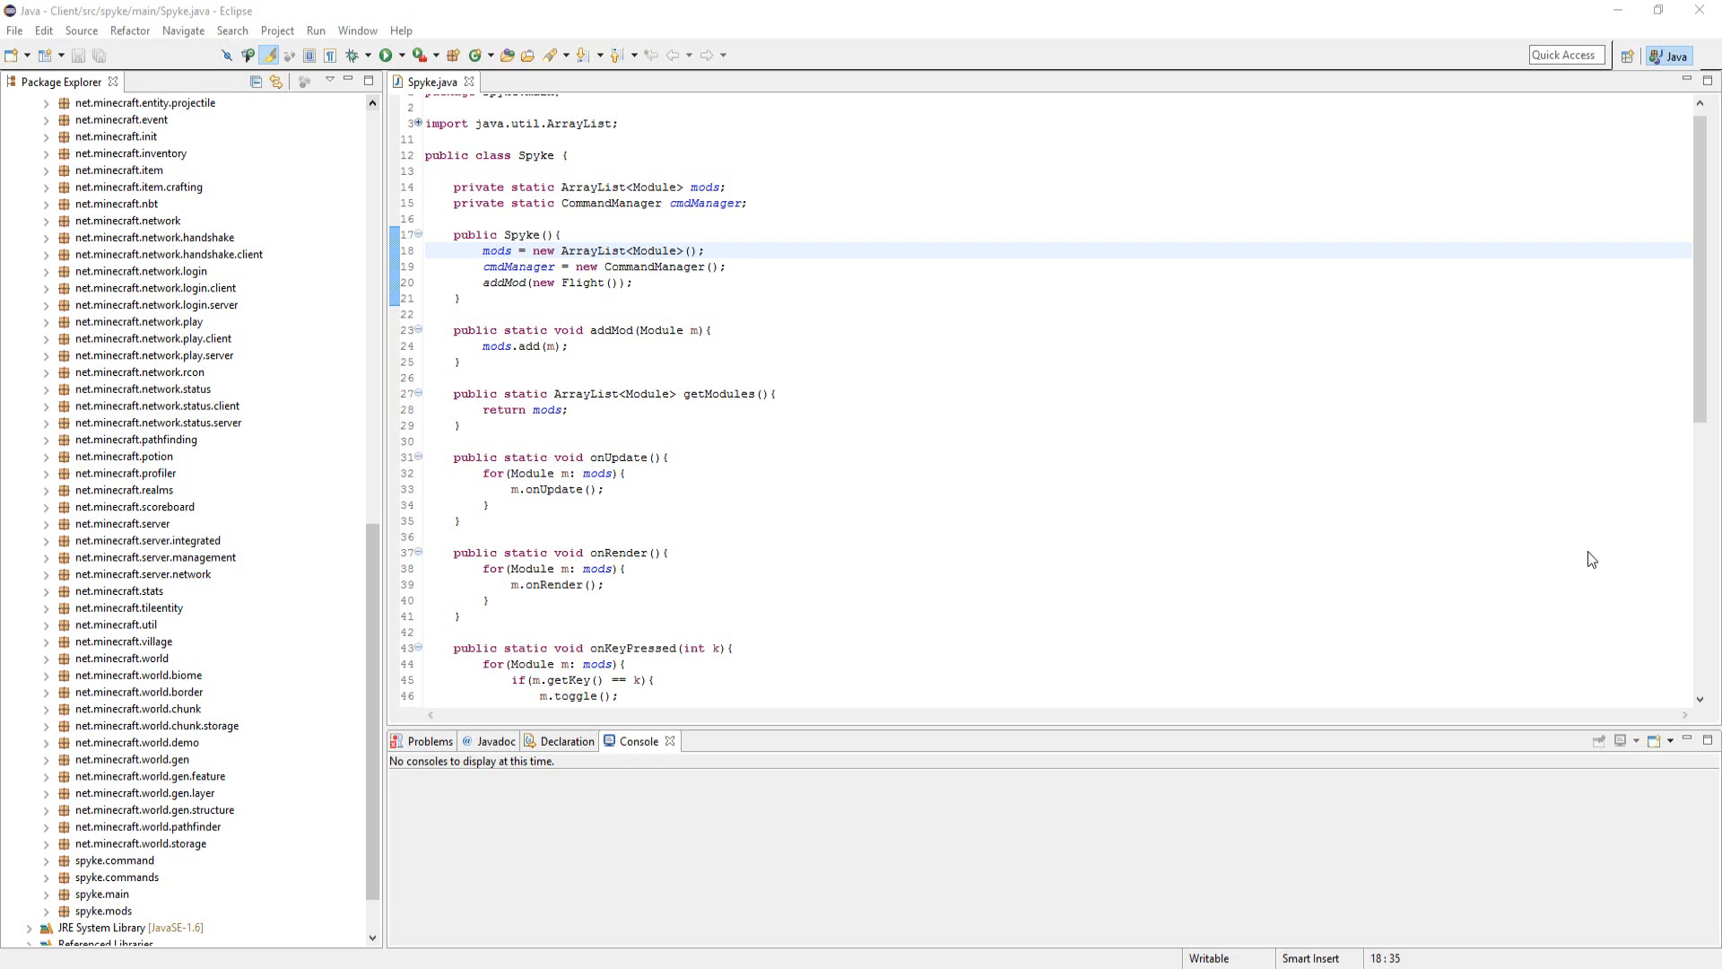
mouse_move(1585, 543)
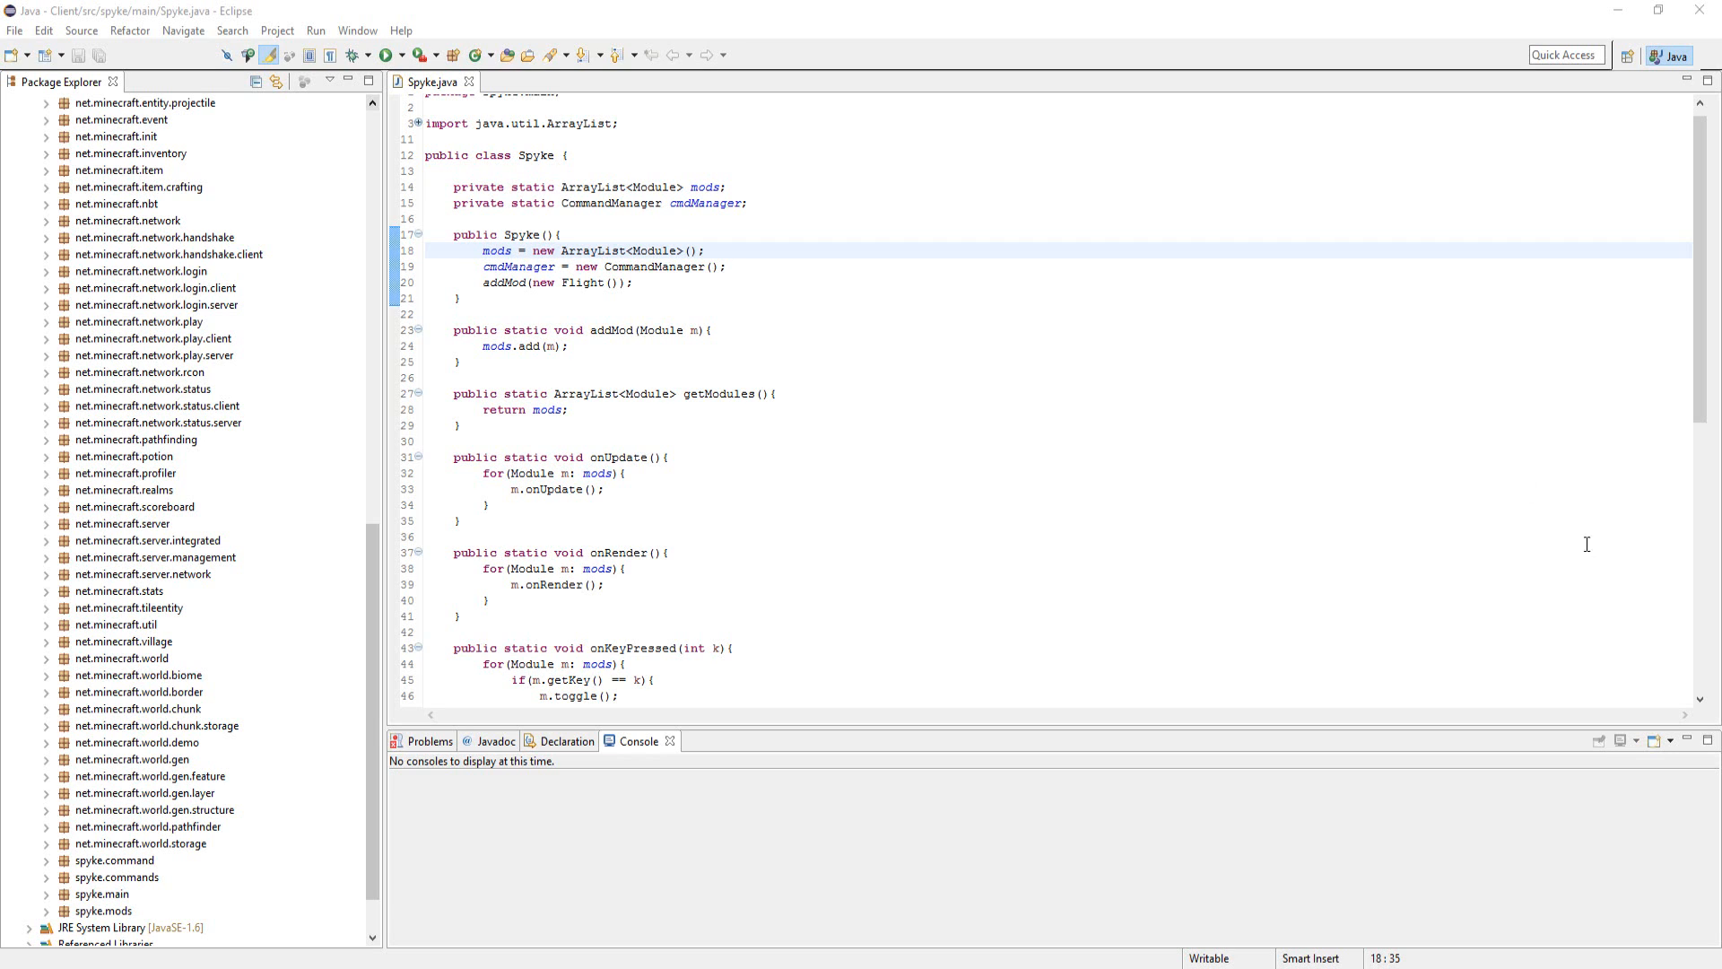
Expand the spyke.main package in the Package Explorer to show Category.java and Spyke.java.
scroll("down", 3)
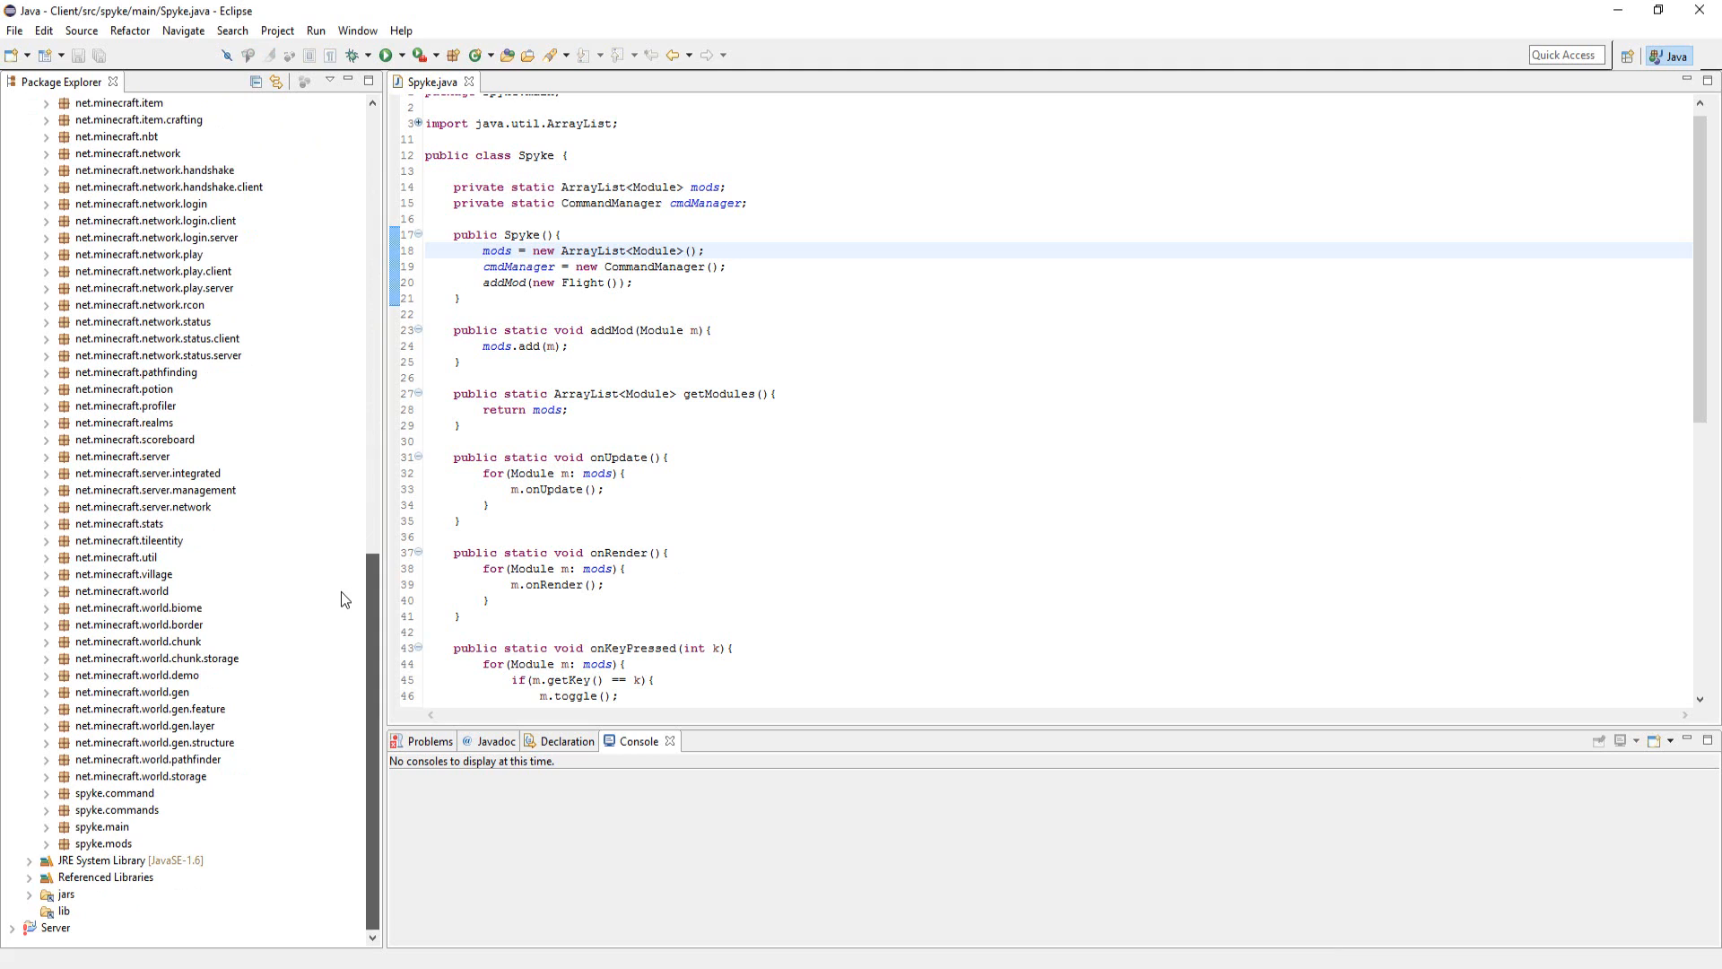
left_click(102, 827)
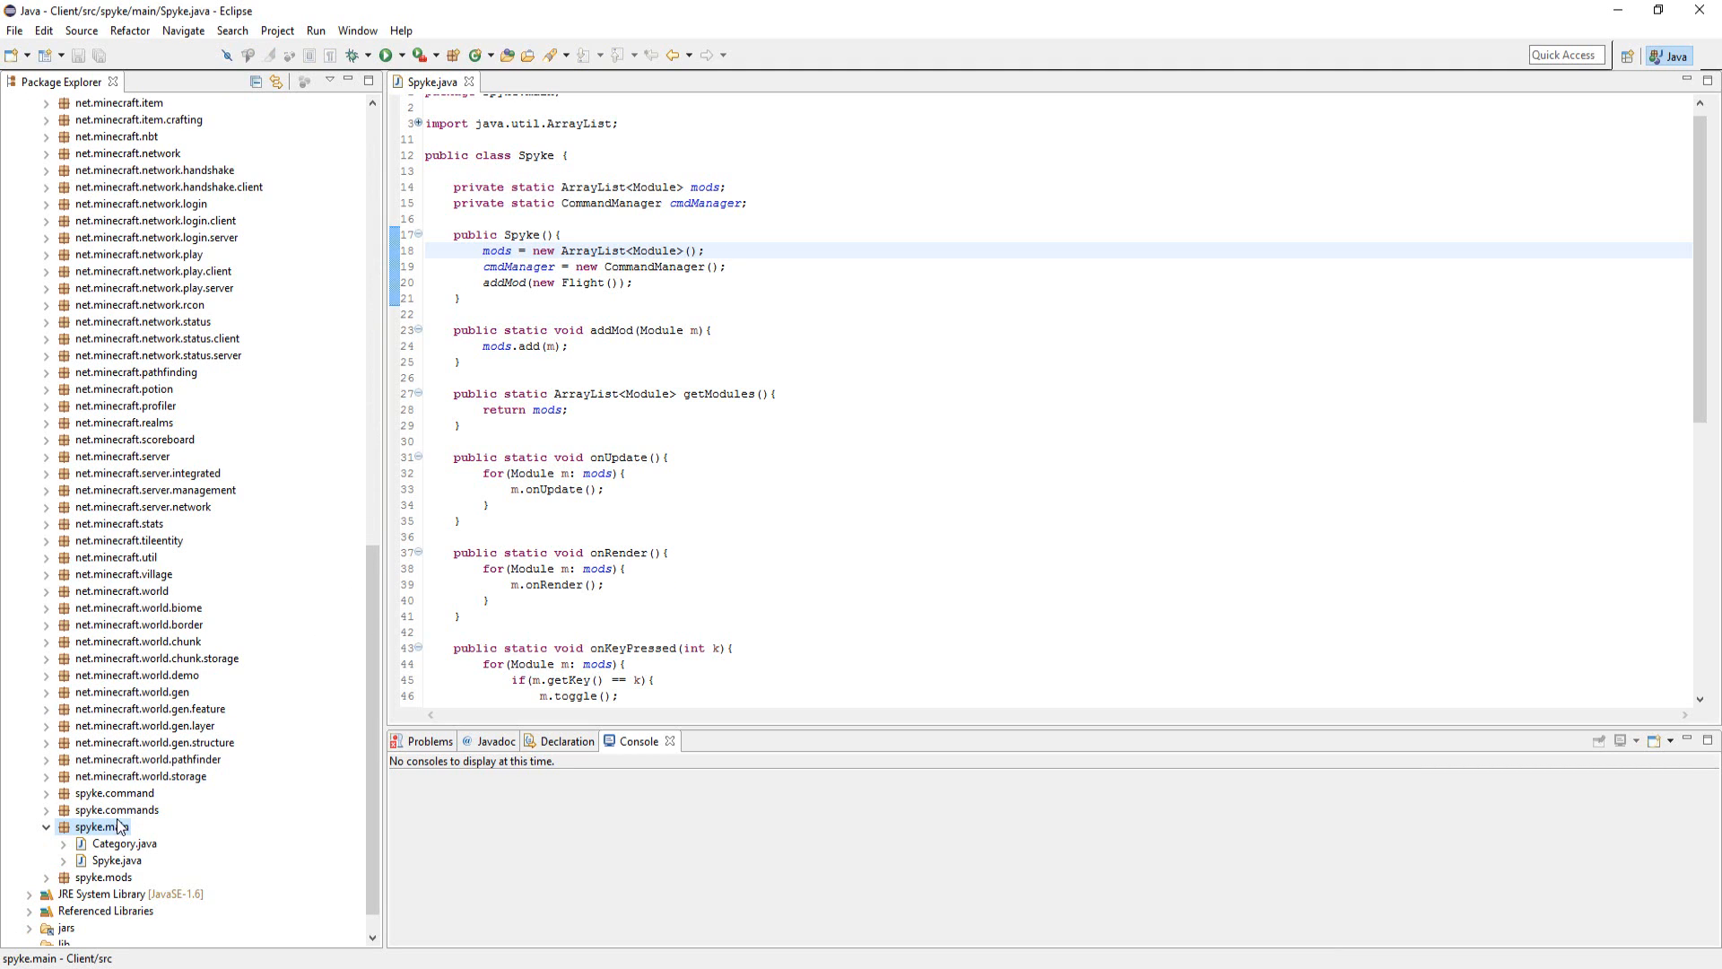
Create a new Java class named GuiIngameHook in the spyke.main package.
right_click(96, 825)
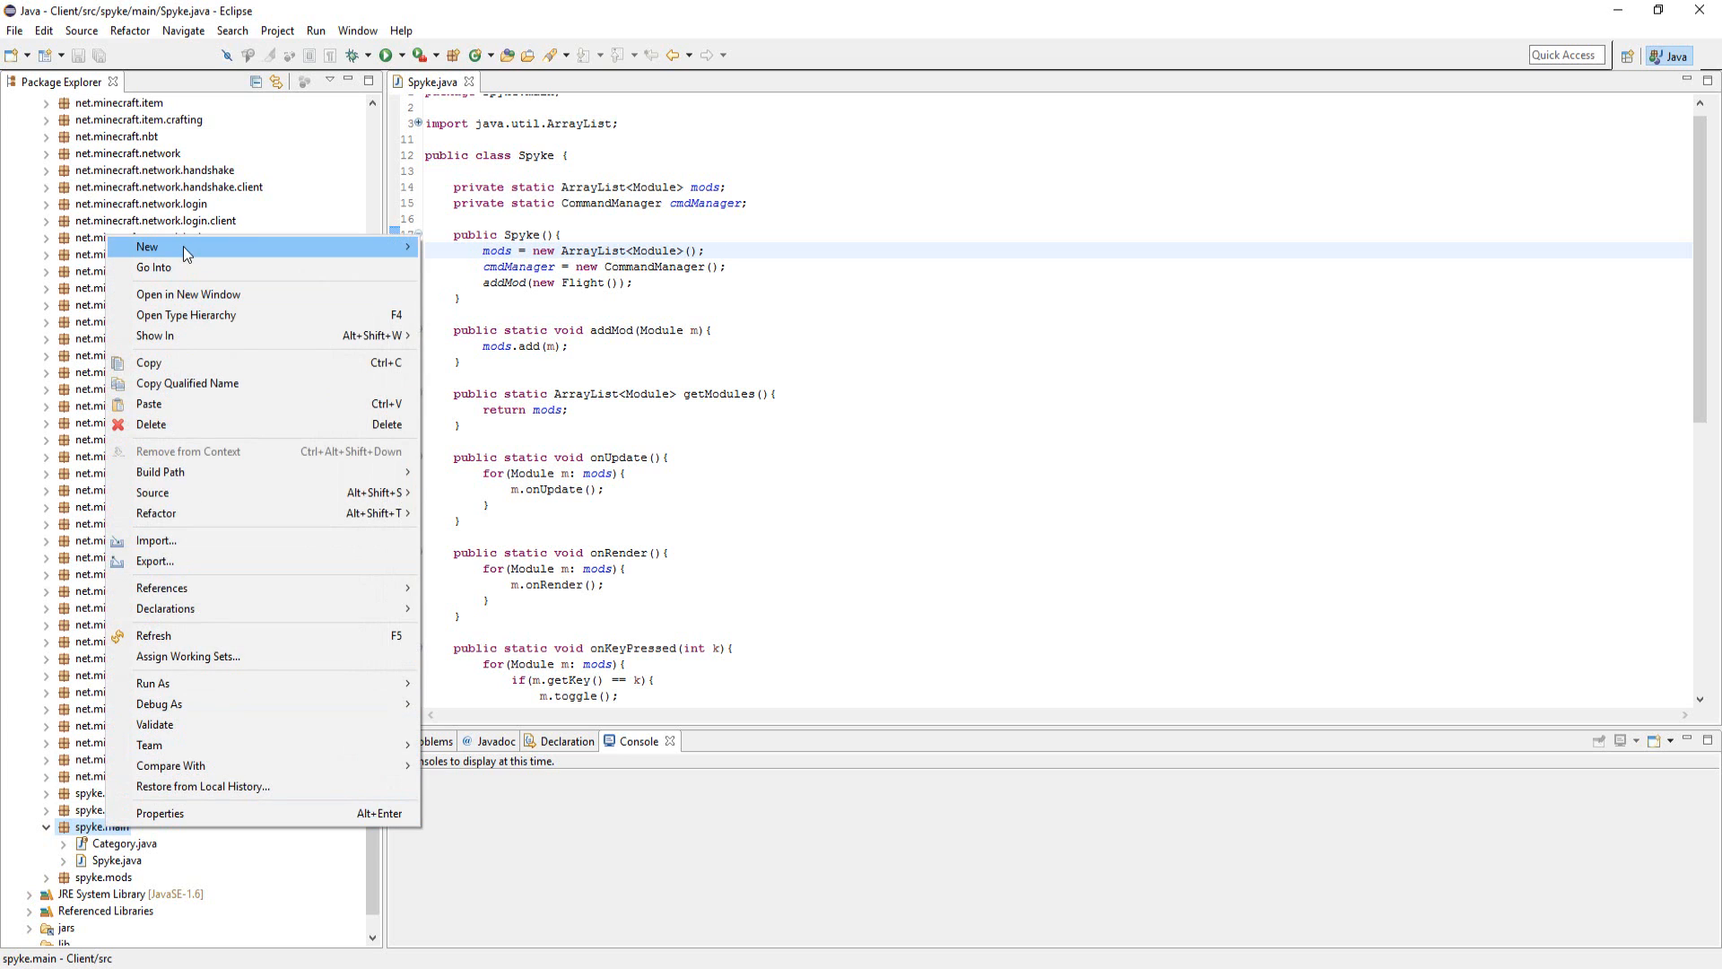
mouse_move(146, 246)
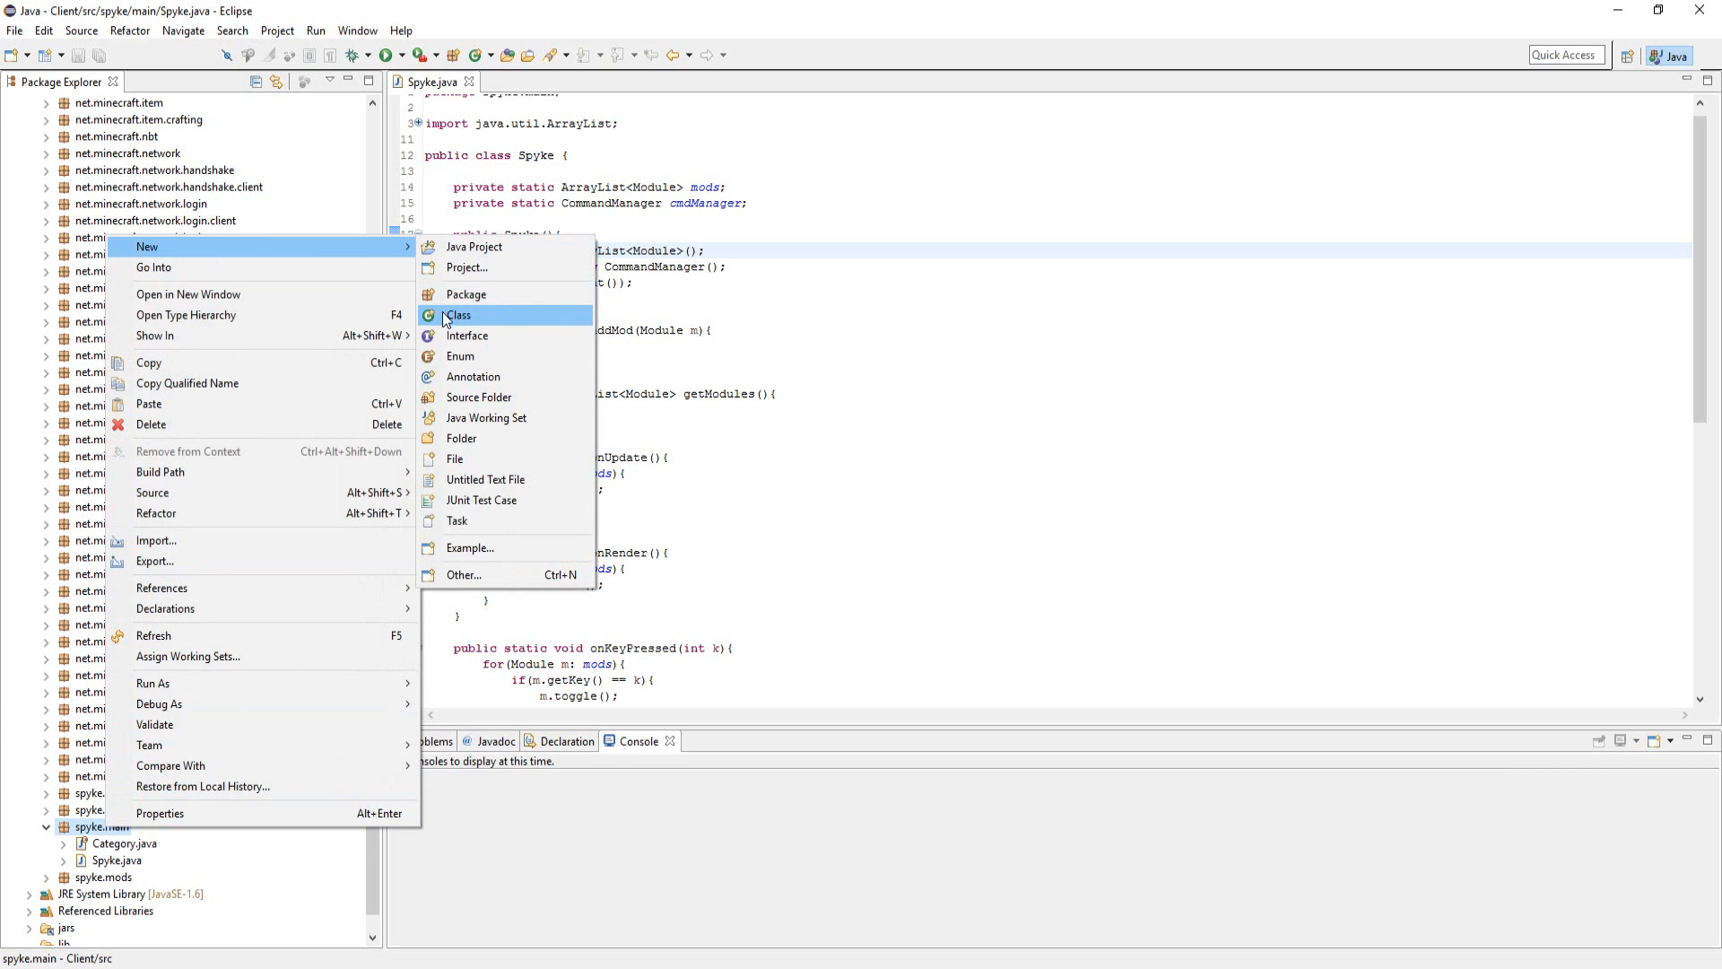
left_click(457, 316)
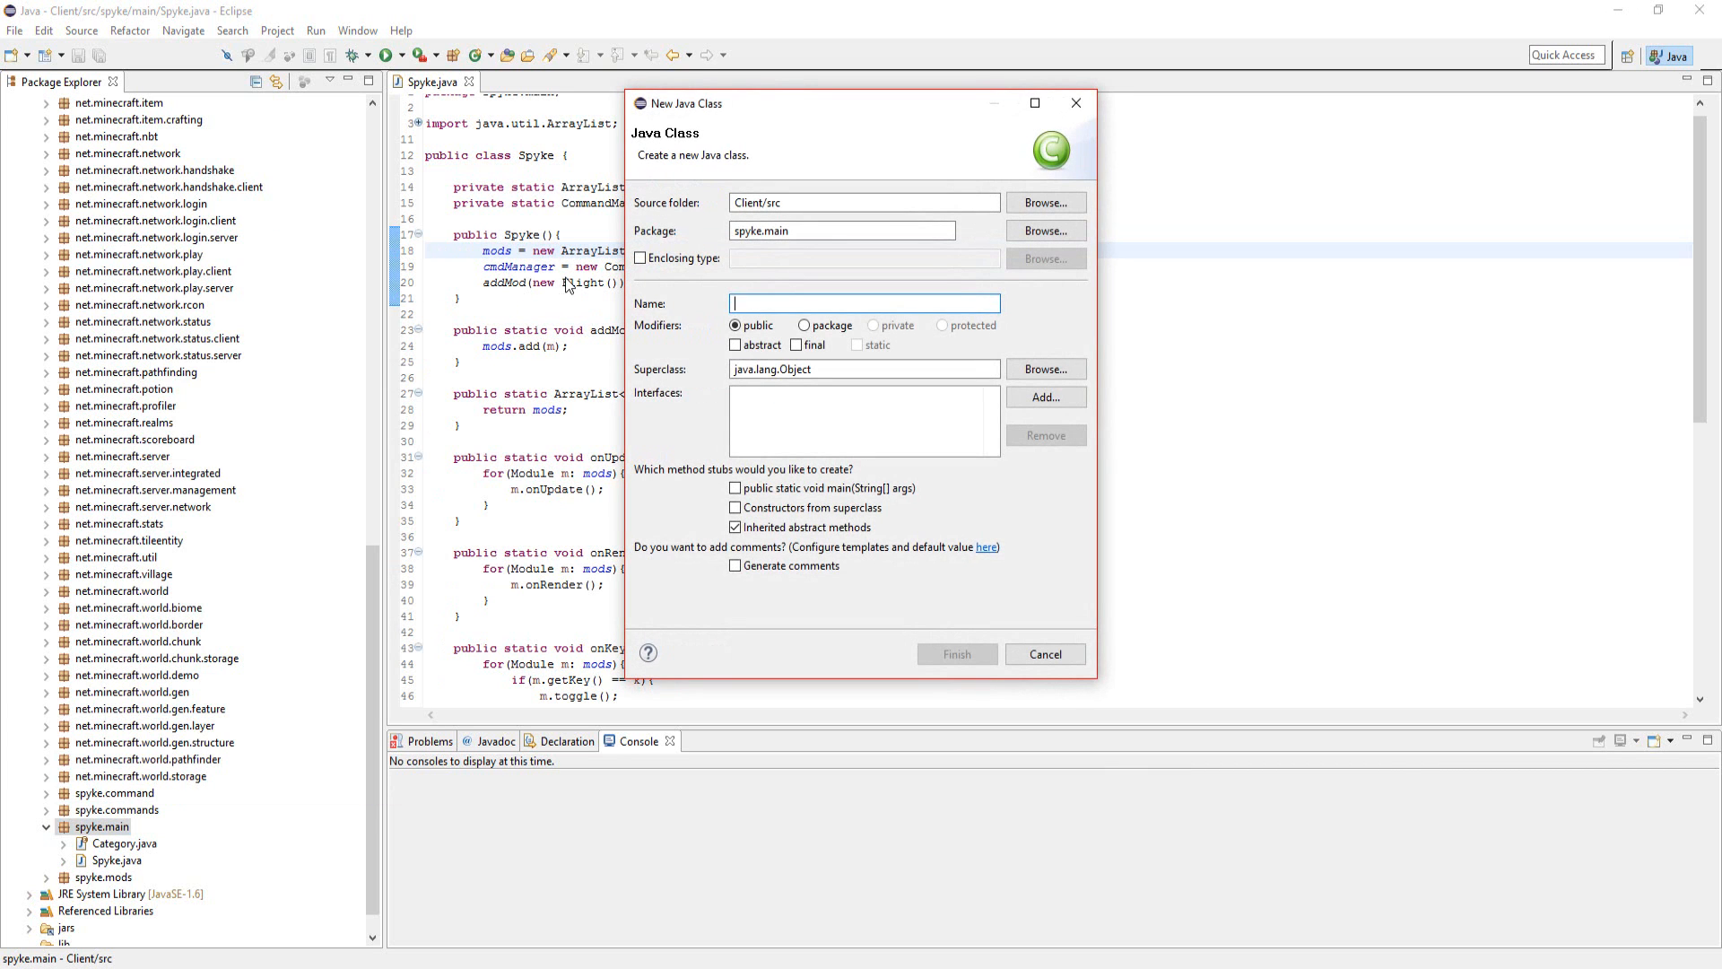
type("Guilngameh")
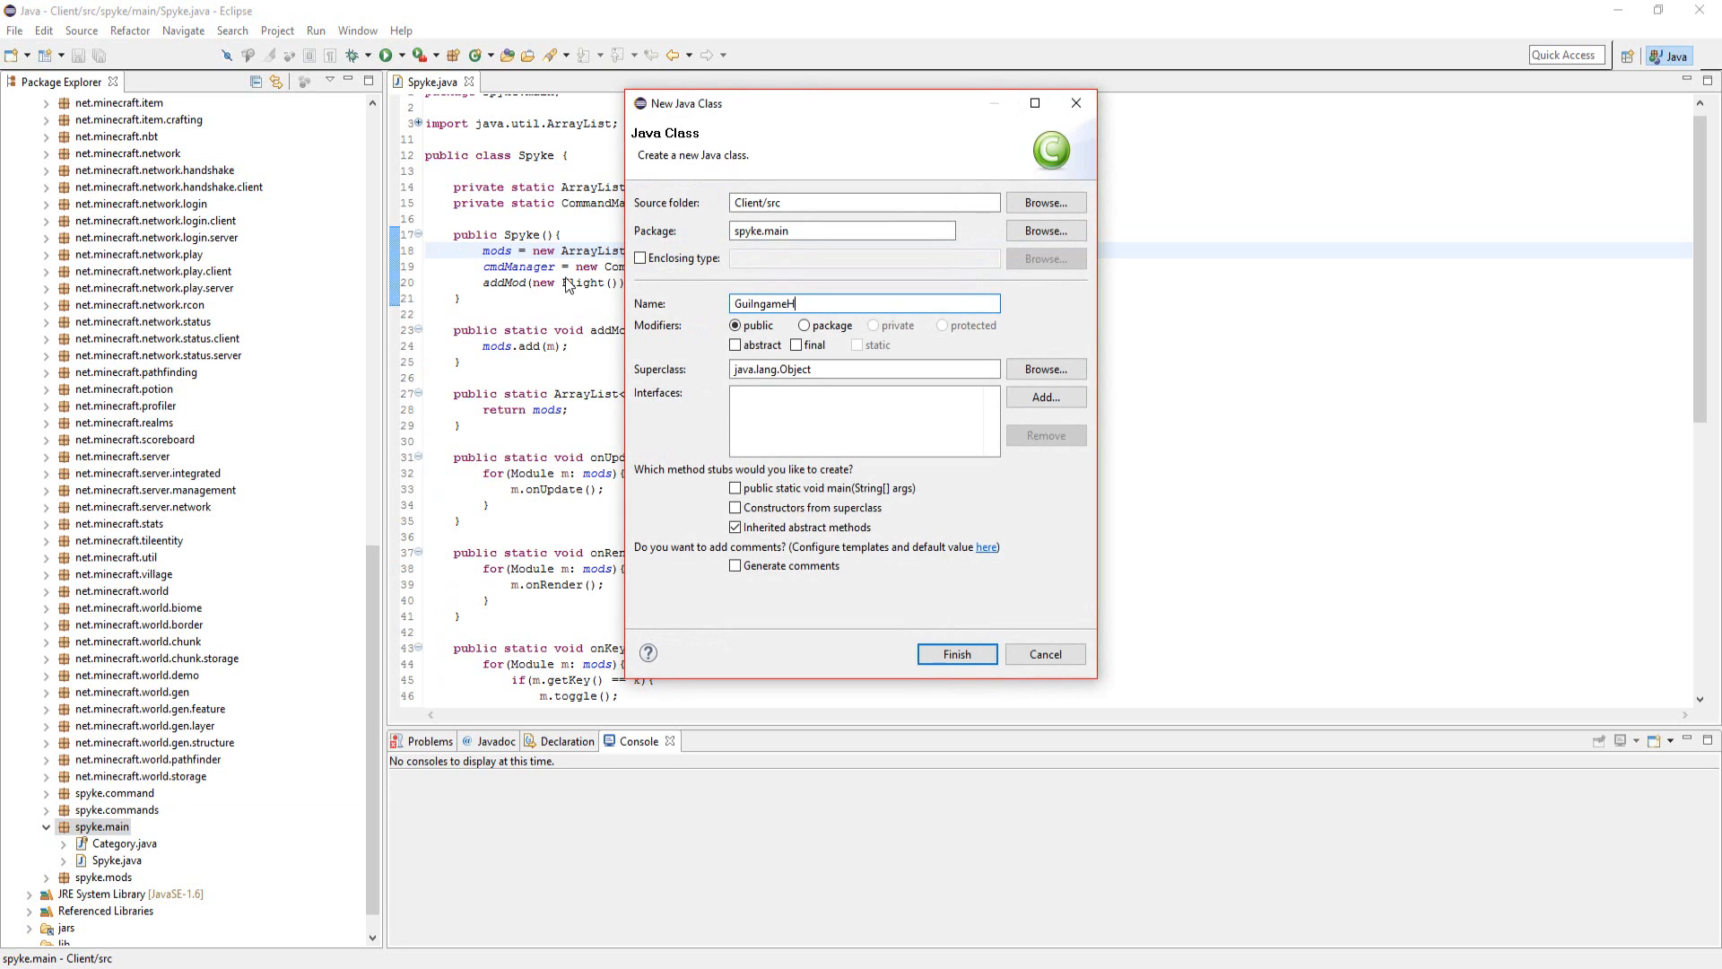
left_click(954, 653)
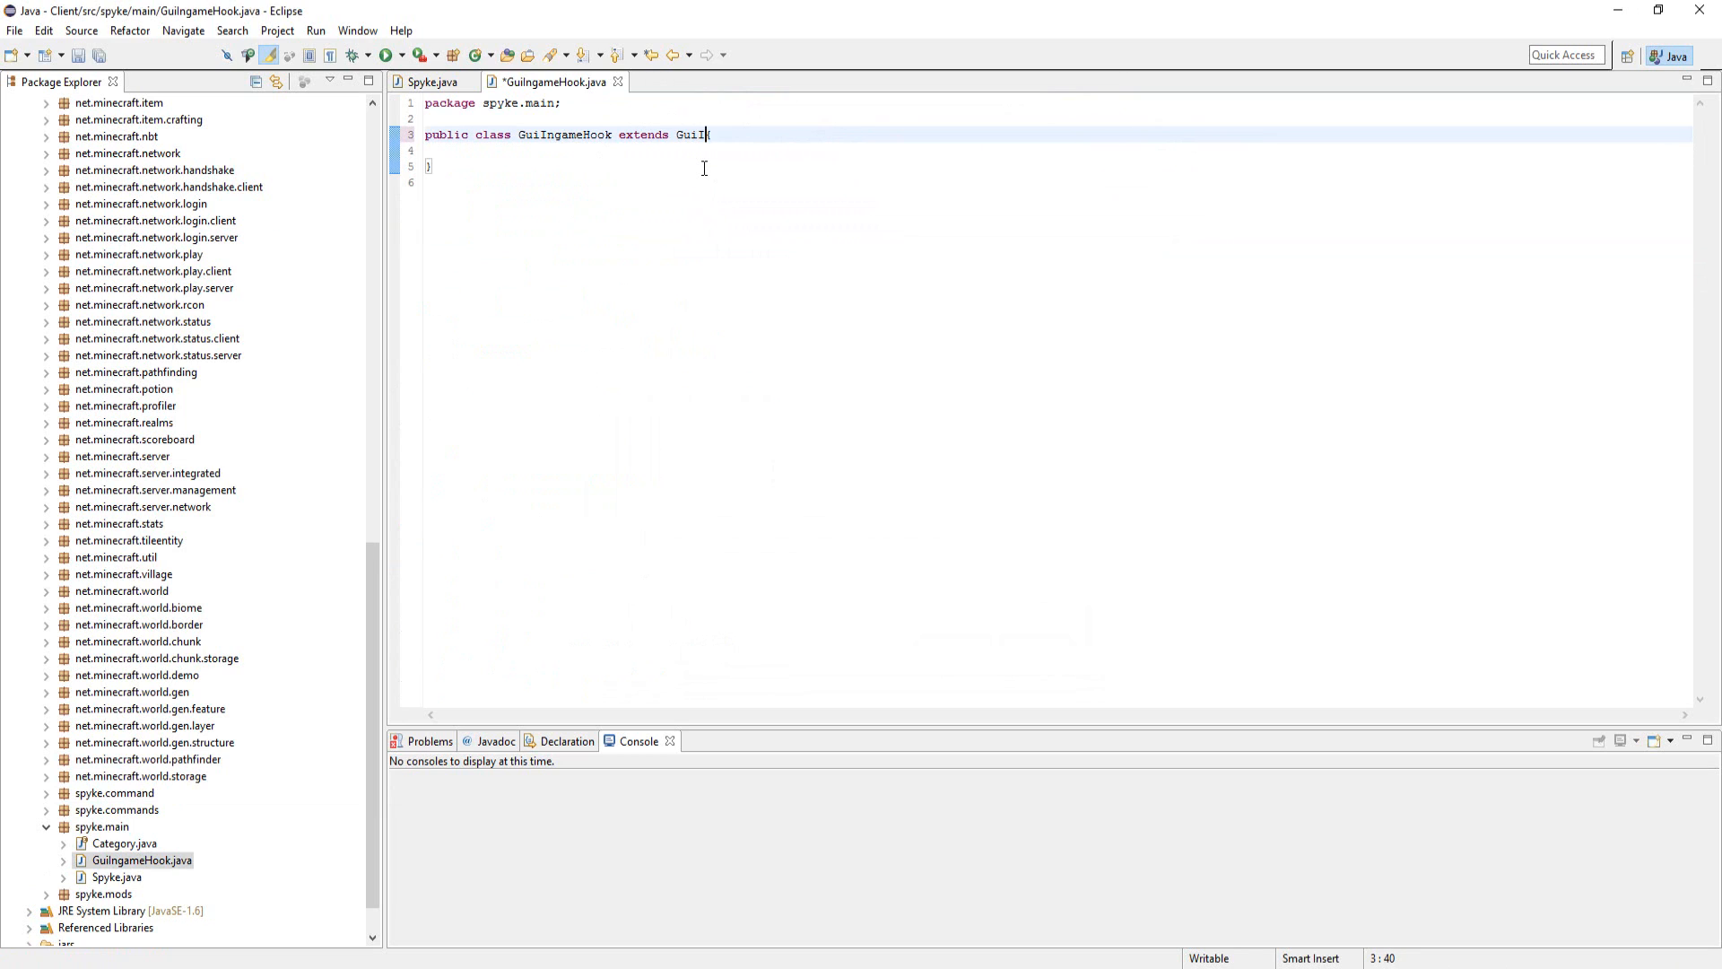
Make GuiIngameHook extend GuiIngame with imports and a constructor passing mcIn to super.
type("ngame{")
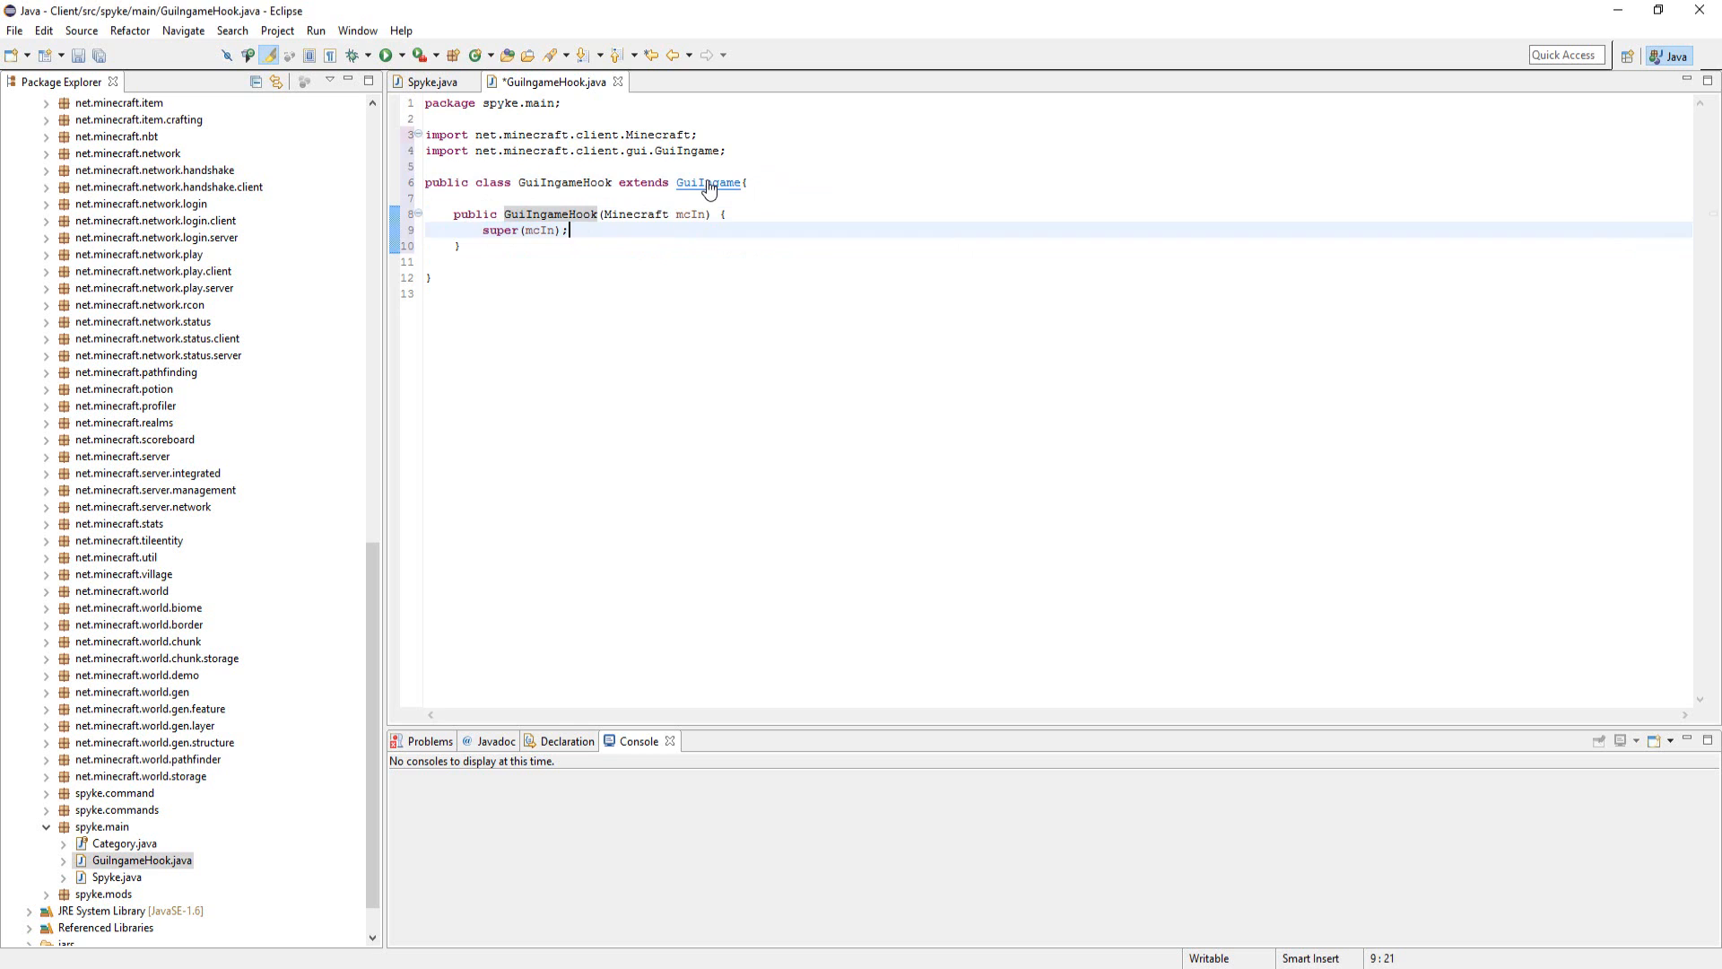
Copy the opening lines of renderGameOverlay from GuiIngame into GuiIngameHook.
left_click(708, 183)
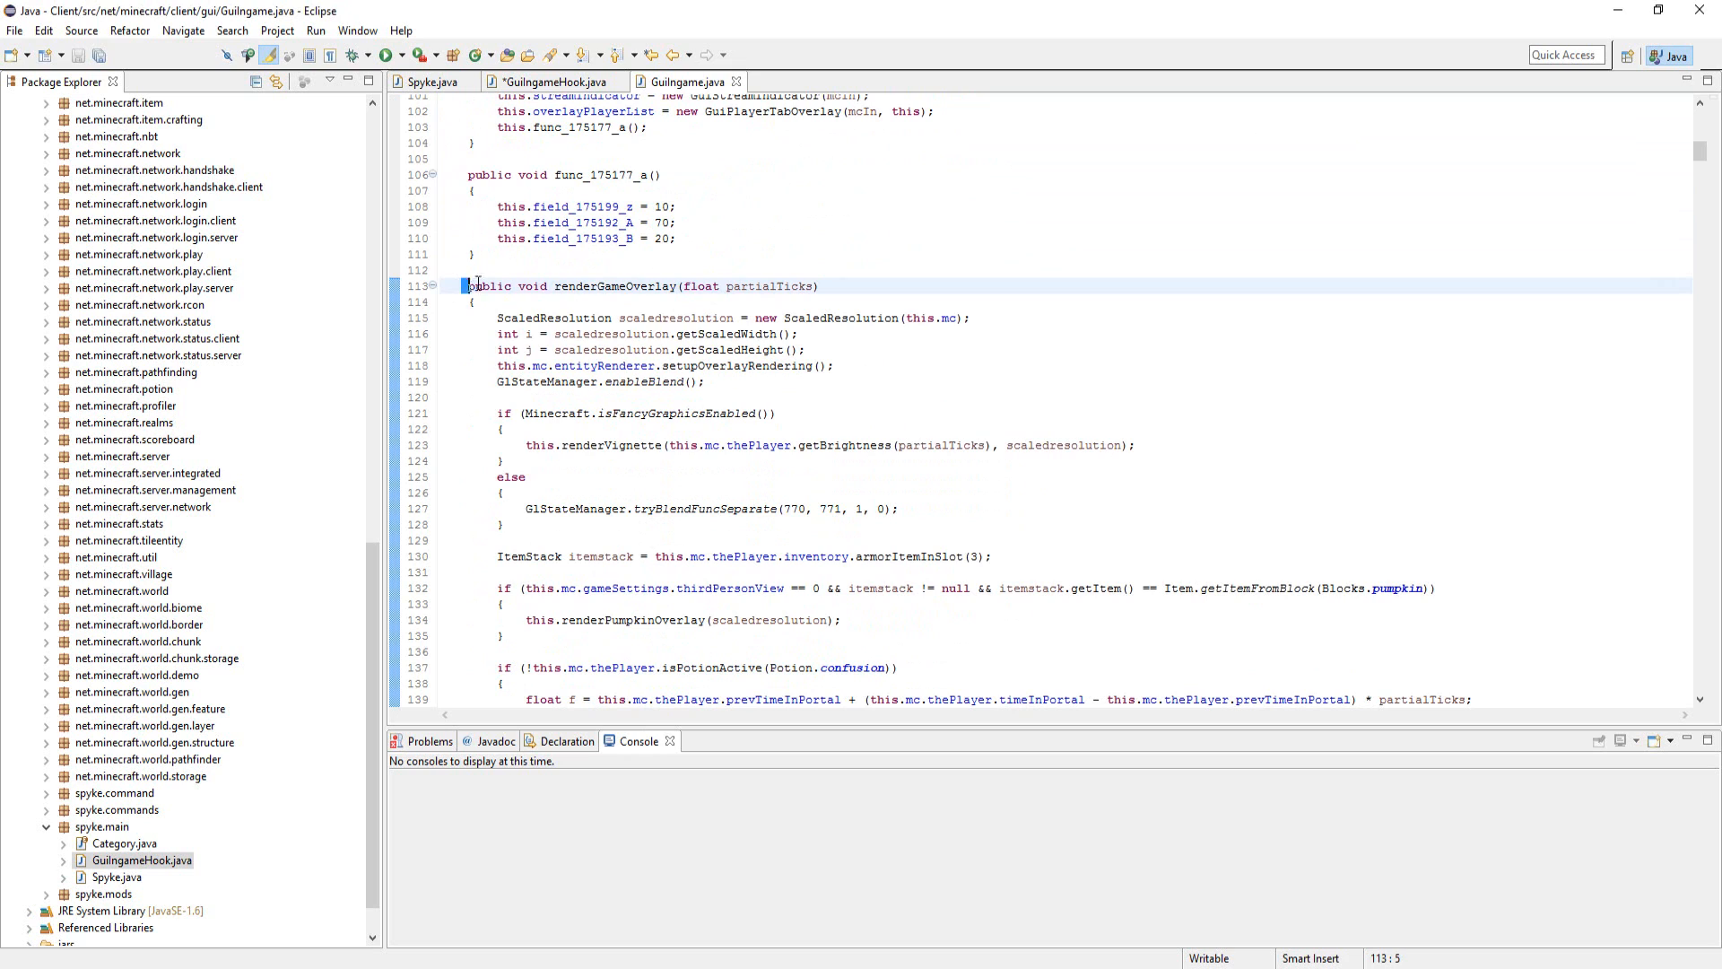
left_click_drag(467, 285, 703, 381)
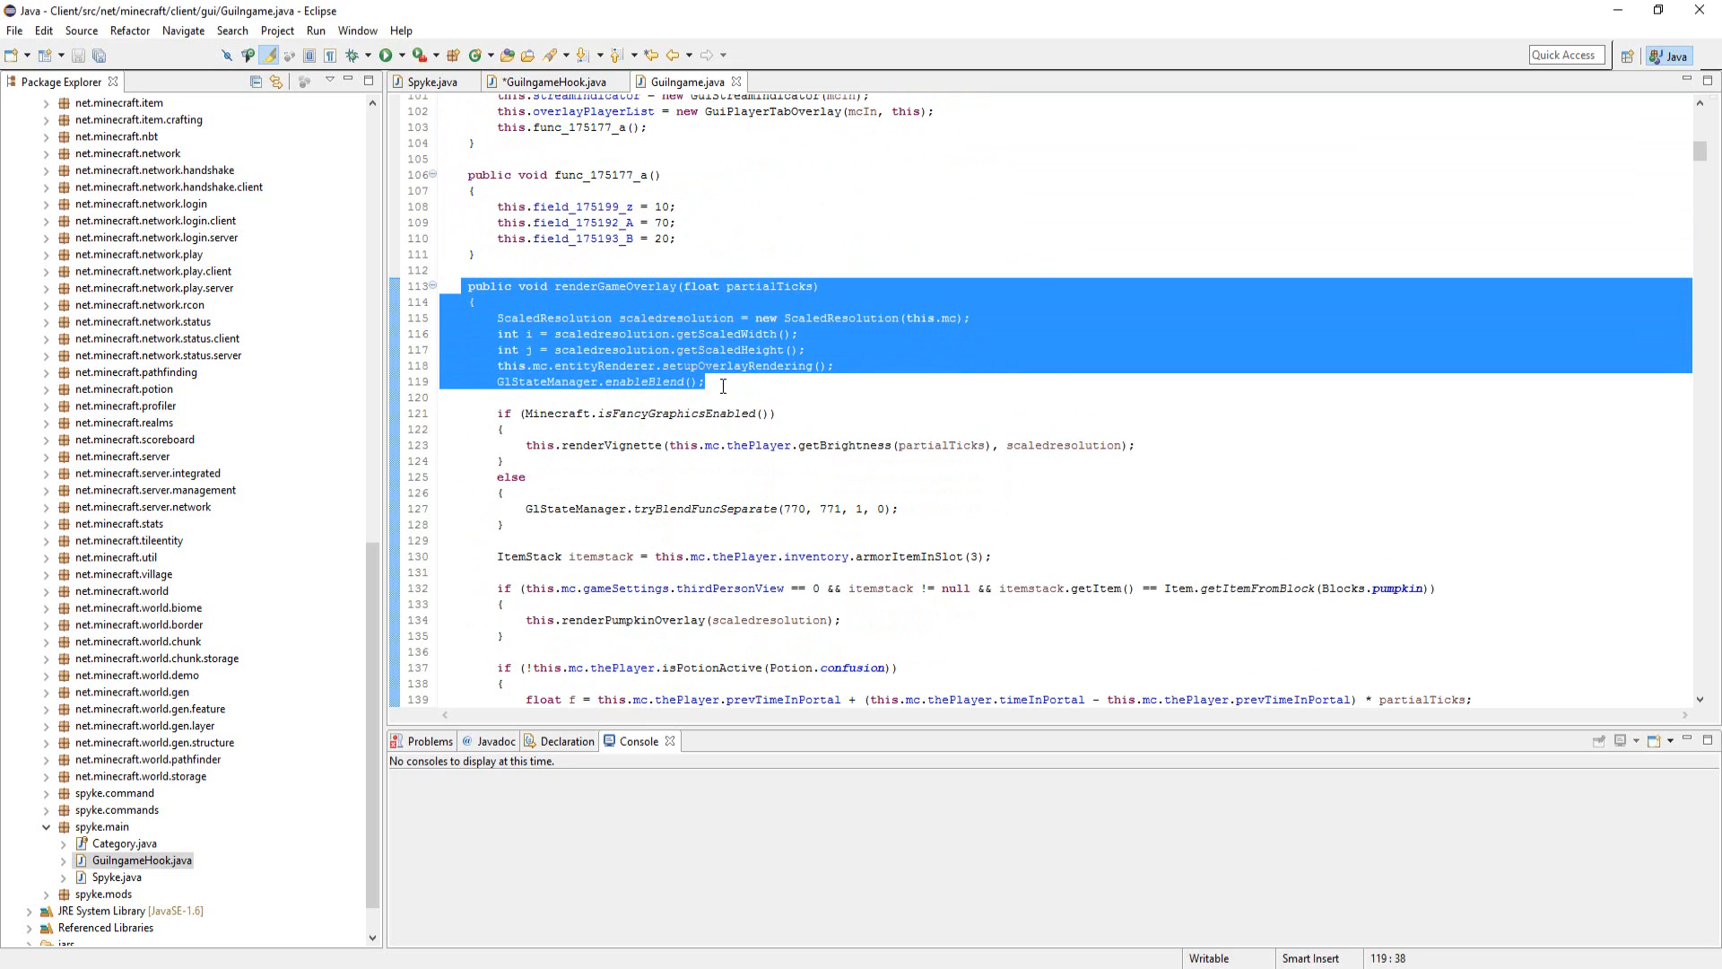
left_click(555, 81)
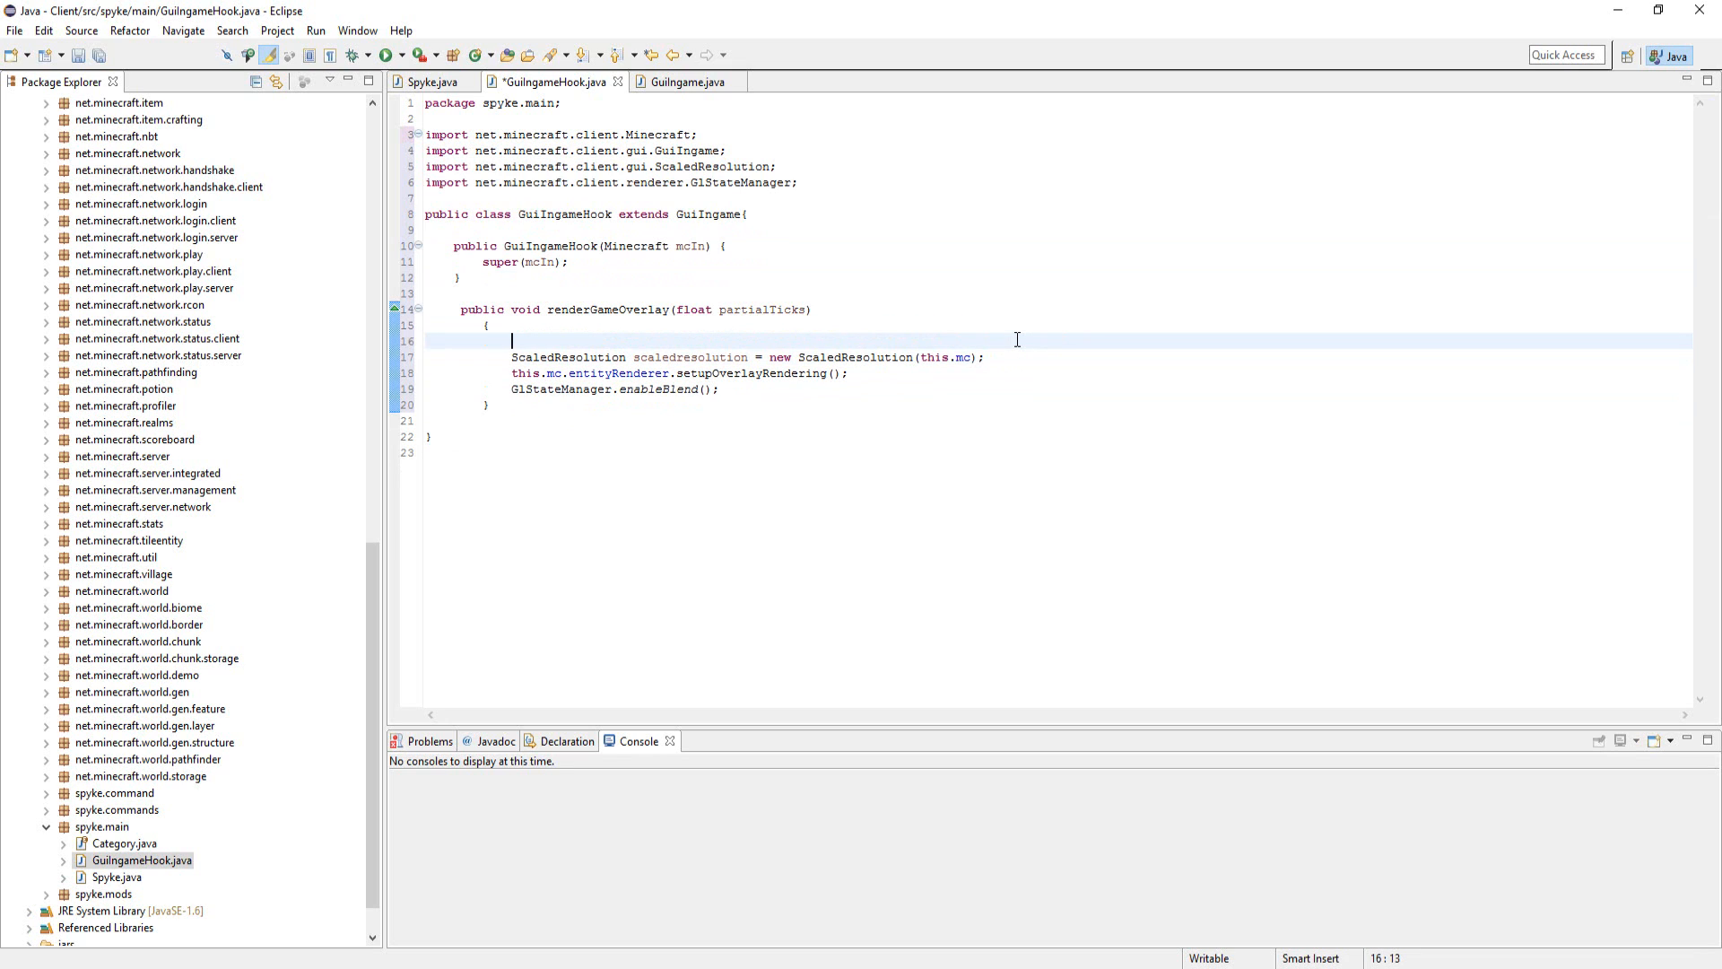
Begin renderGameOverlay with a super.renderGameOverlay(partialTicks) call above the copied lines.
type("super.renderGameOverlay(partialTicks);")
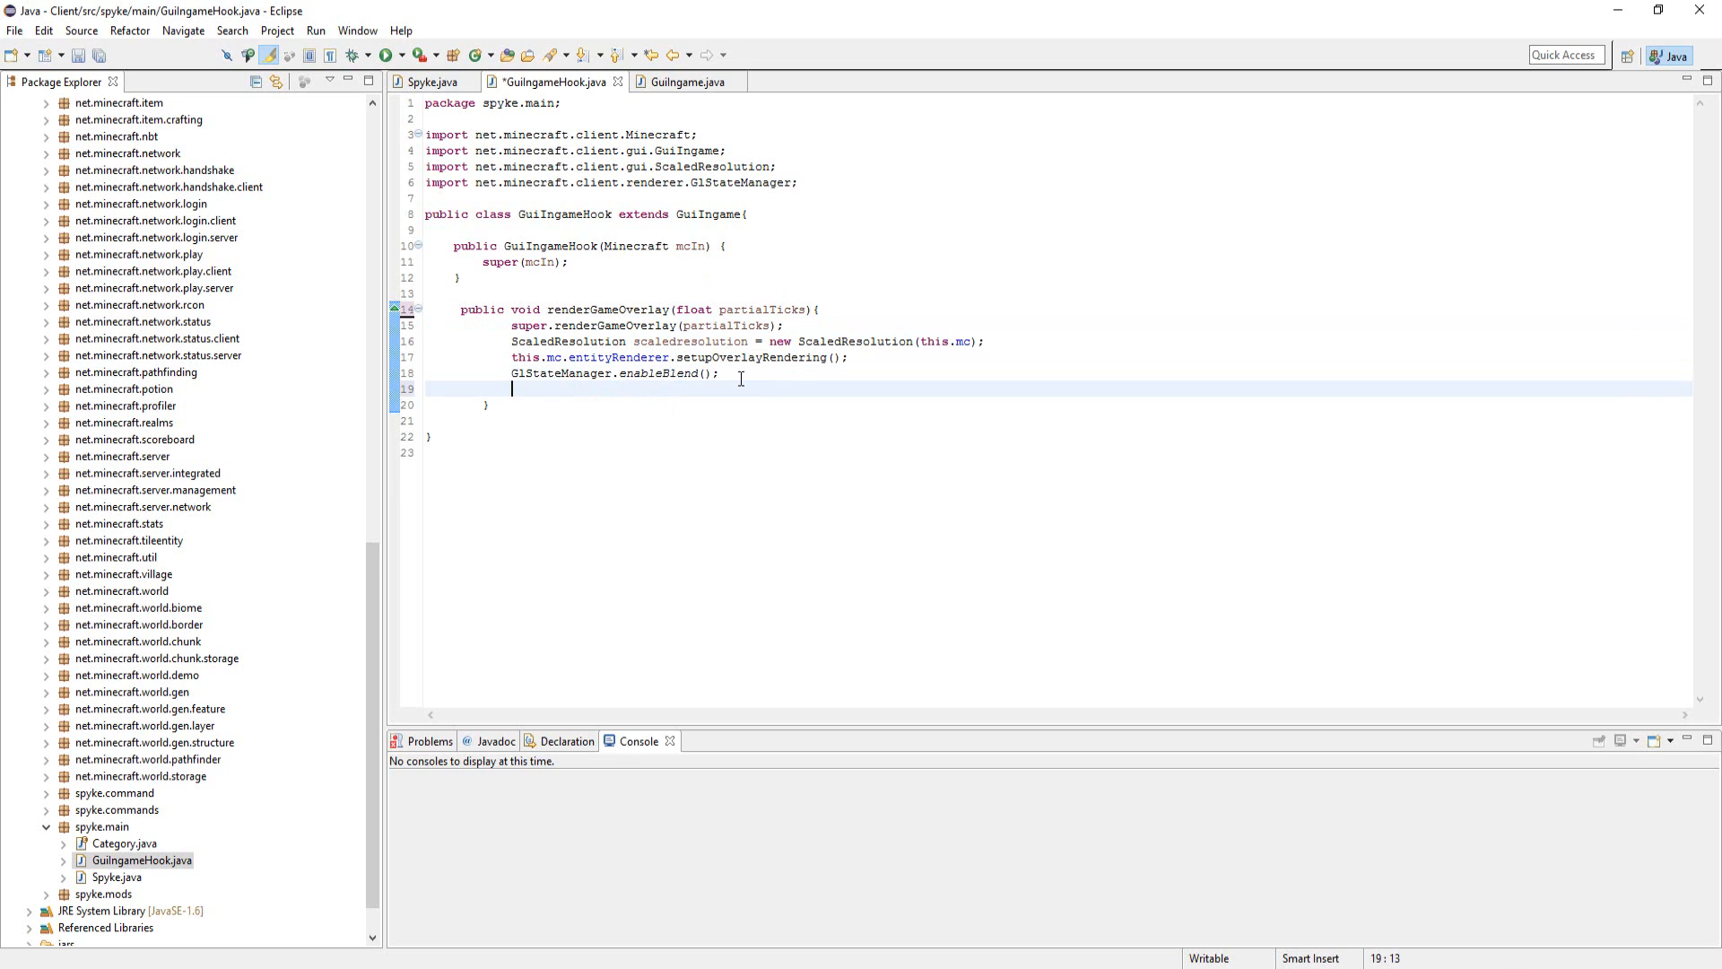
Add an int count = 0 and a loop over Spyke.getModules() checking m.isToggled().
type("int c")
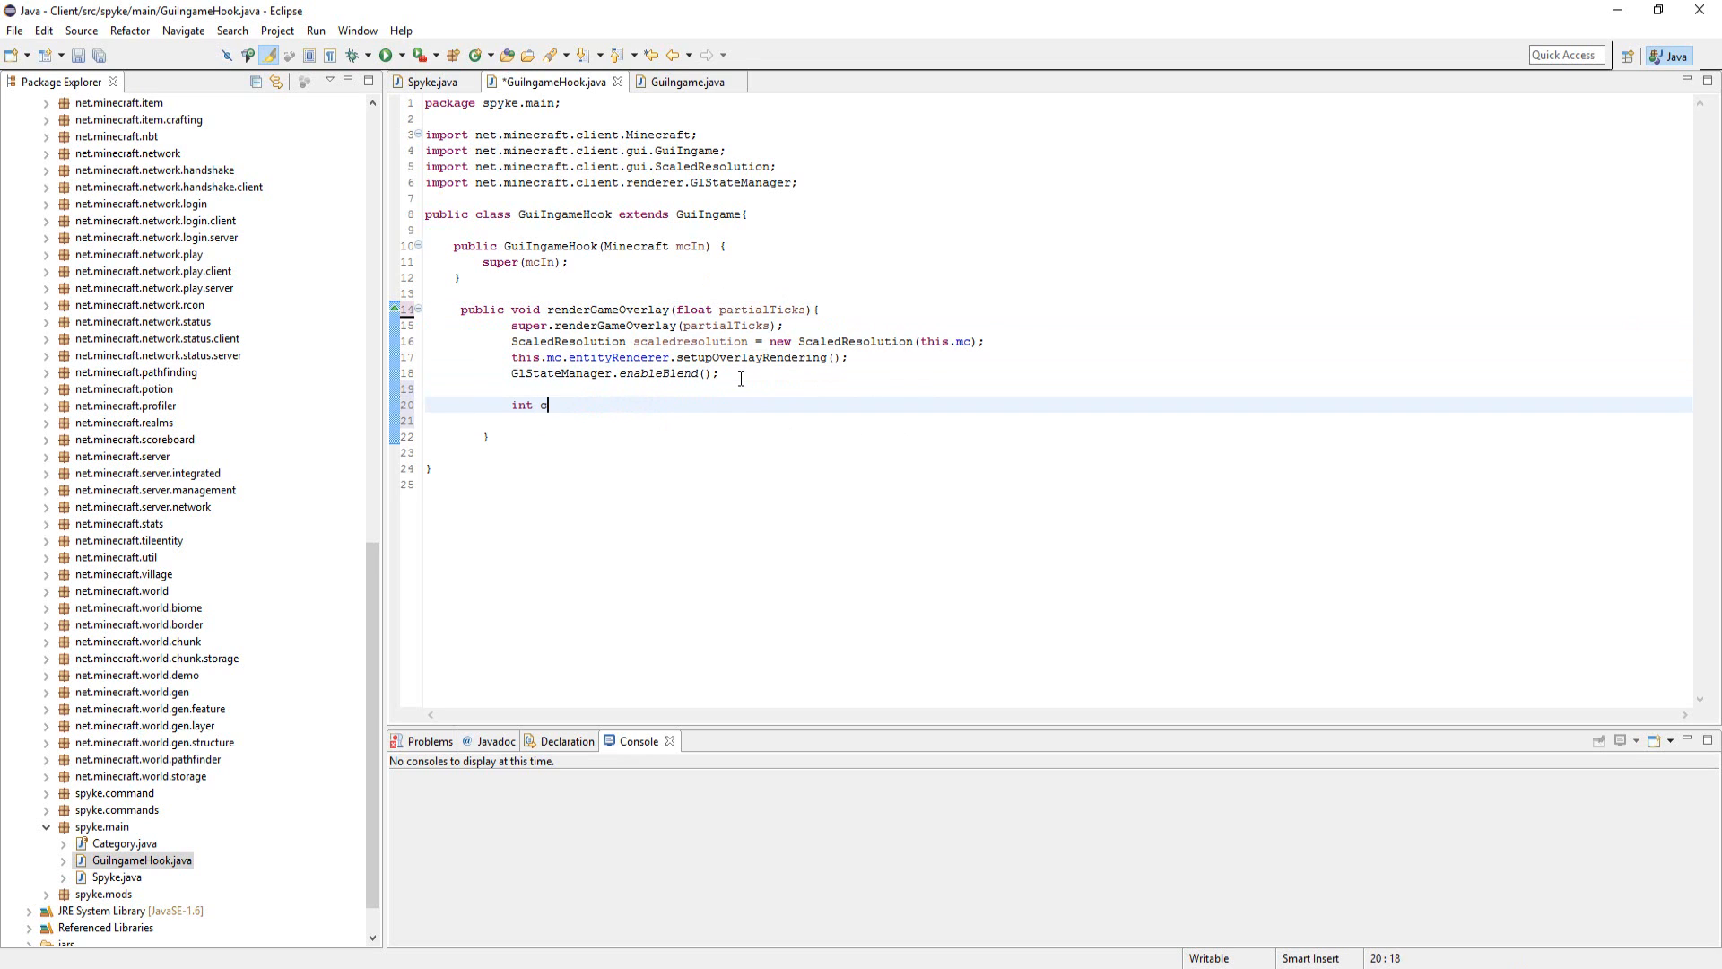
type("ount = 0;")
type("for(")
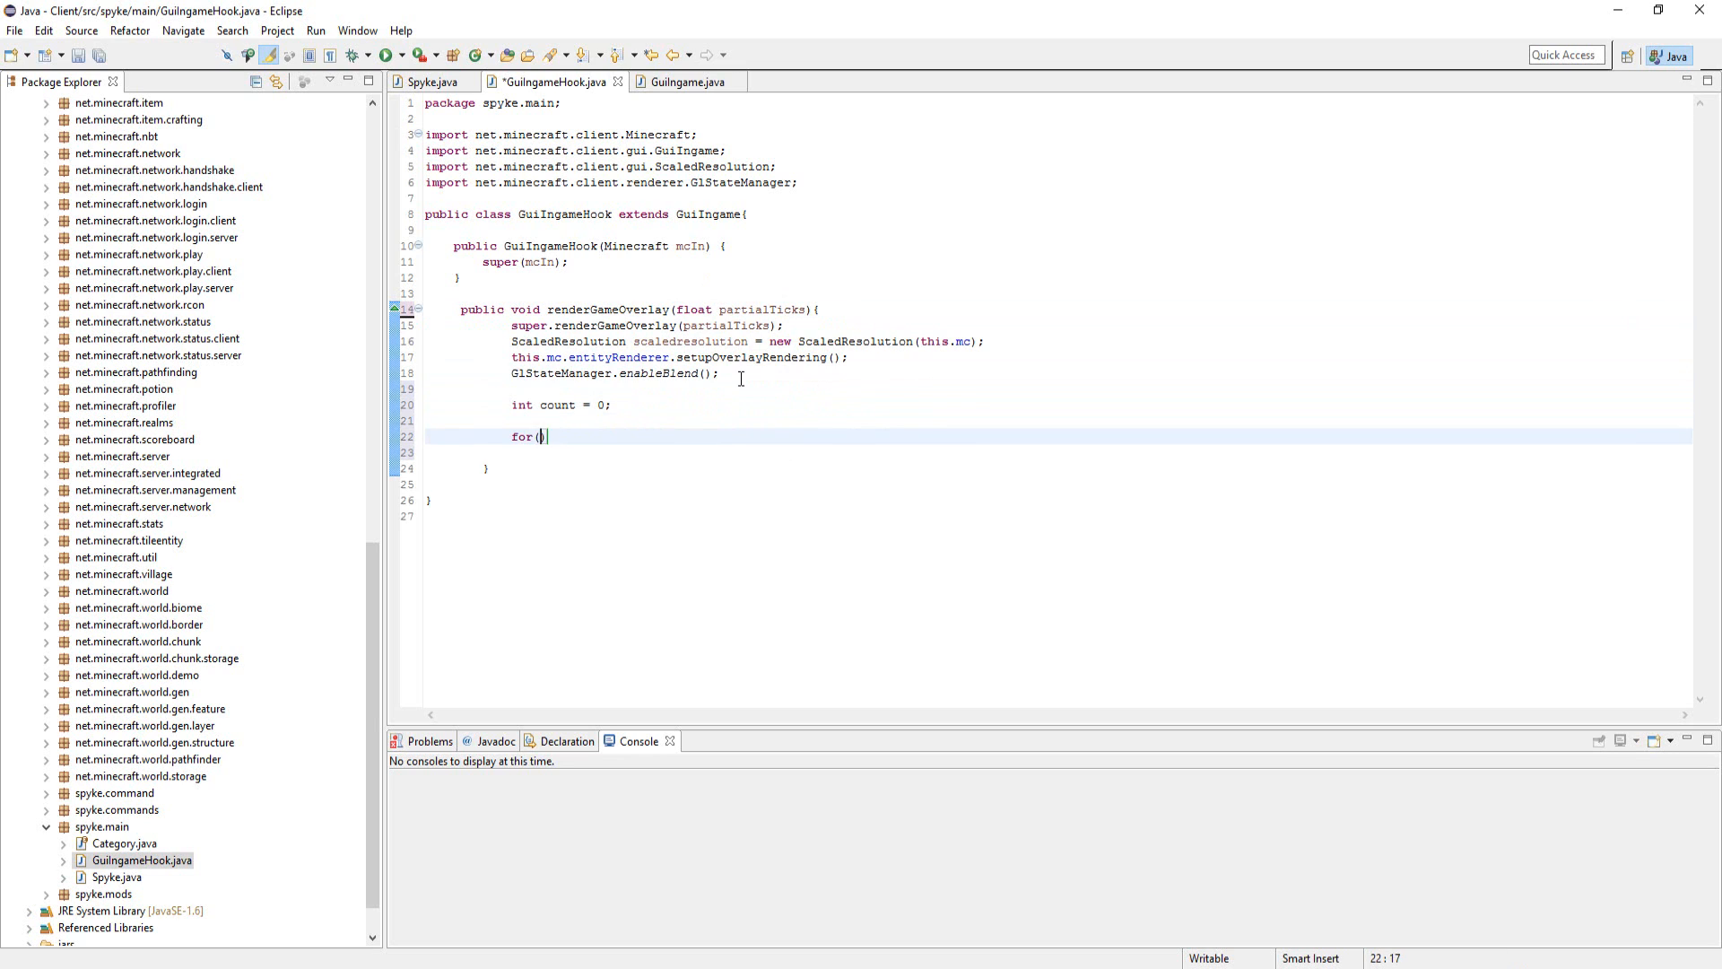
type("Module m:")
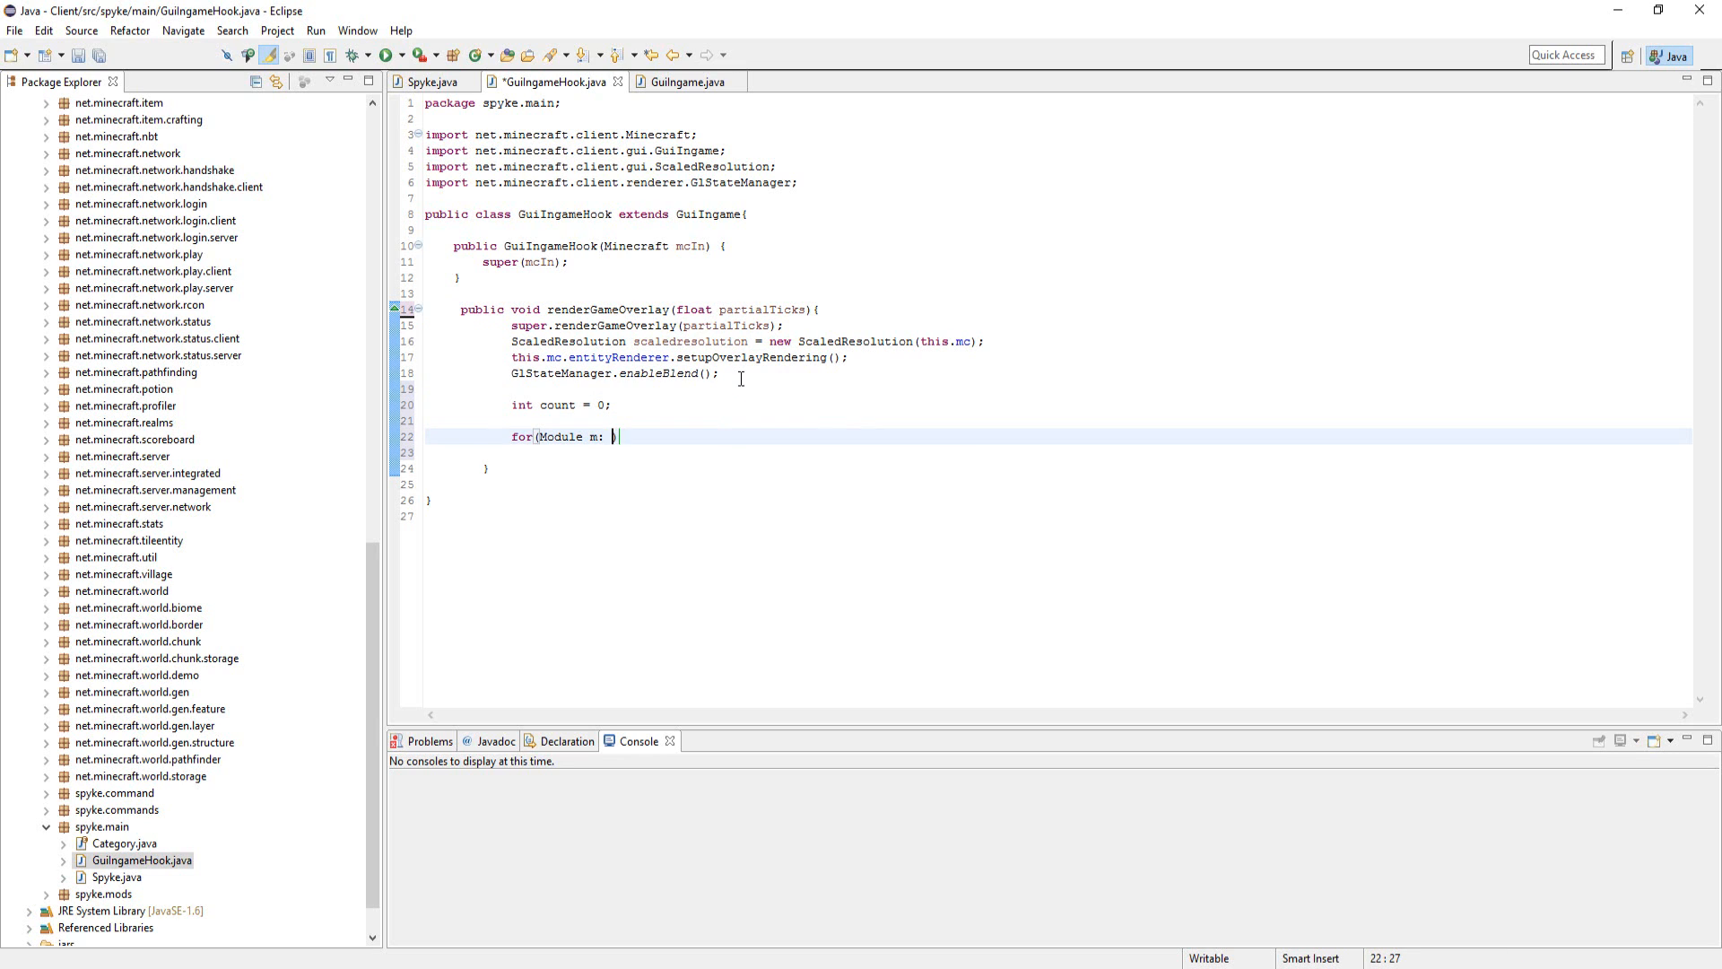
type("Spyke.getModules()")
left_click(1058, 452)
type("if")
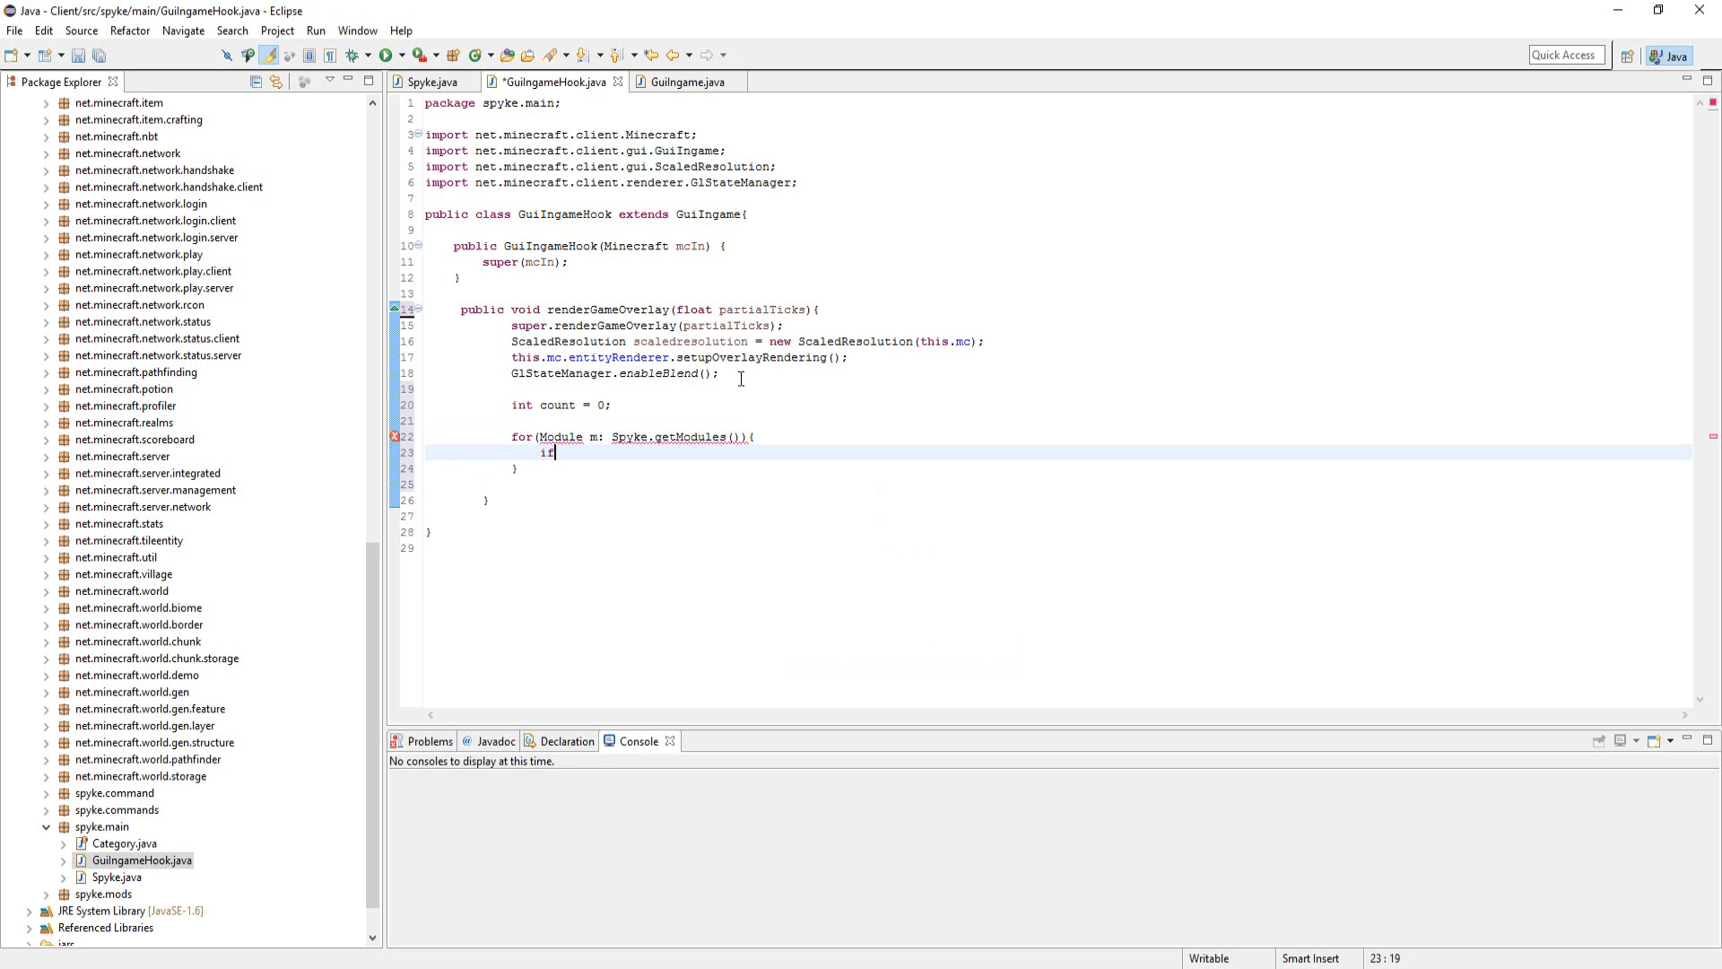
type("(m.")
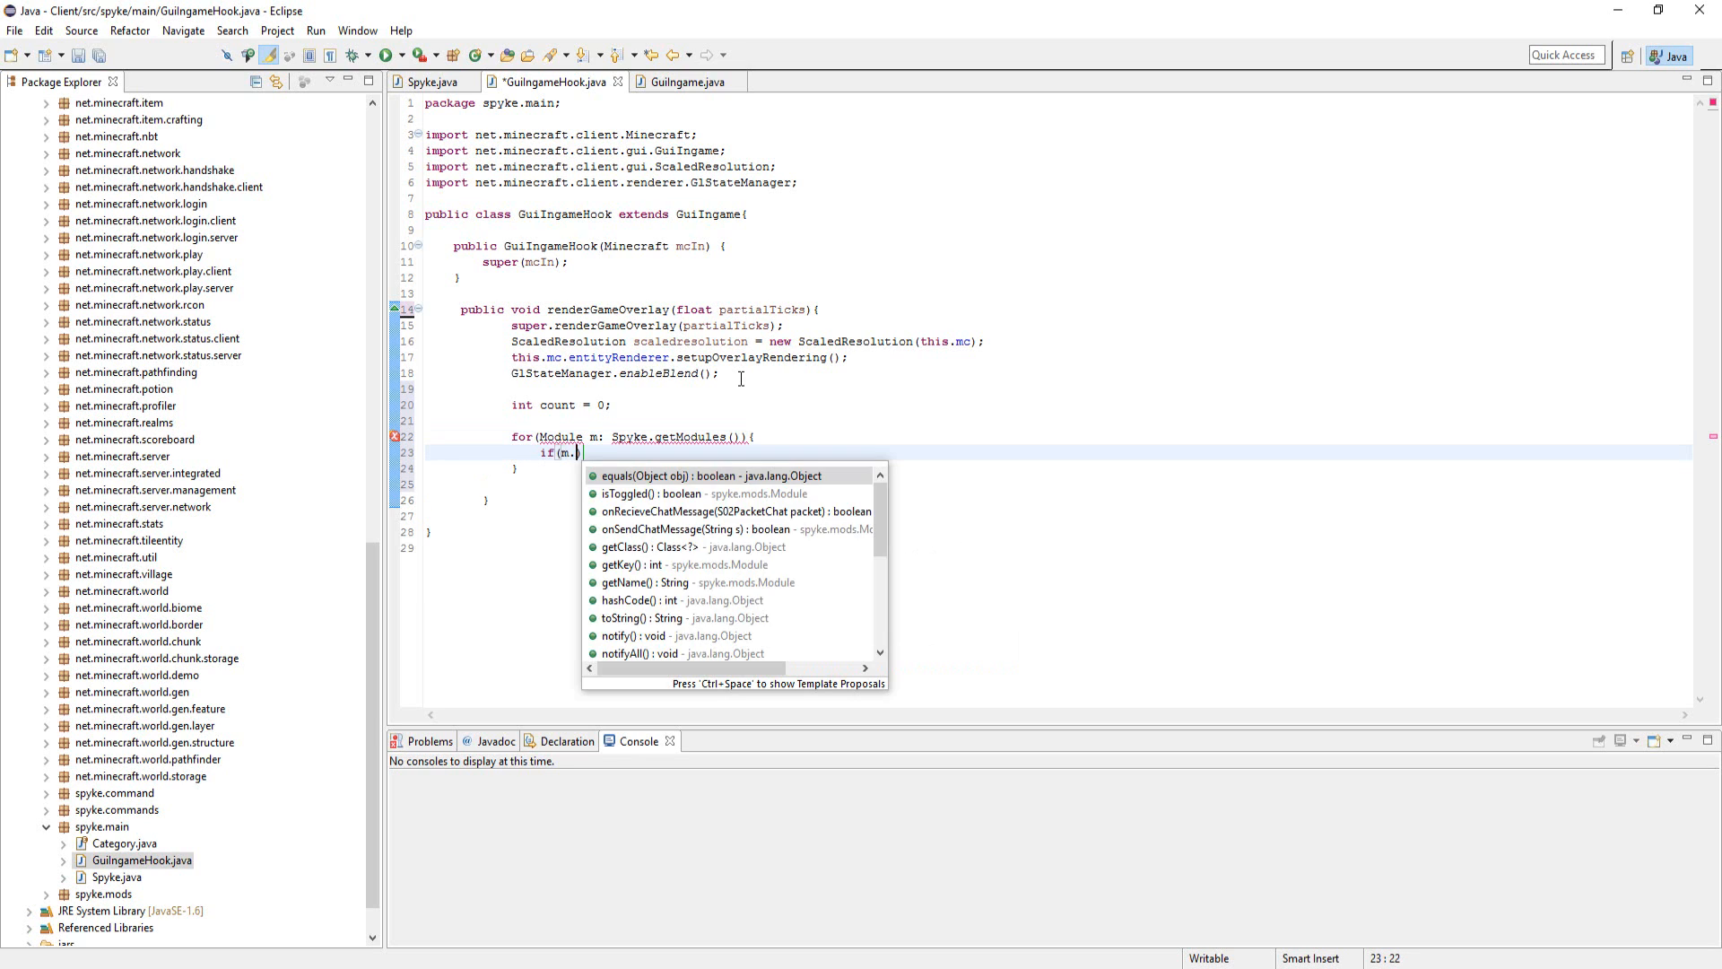
left_click(635, 493)
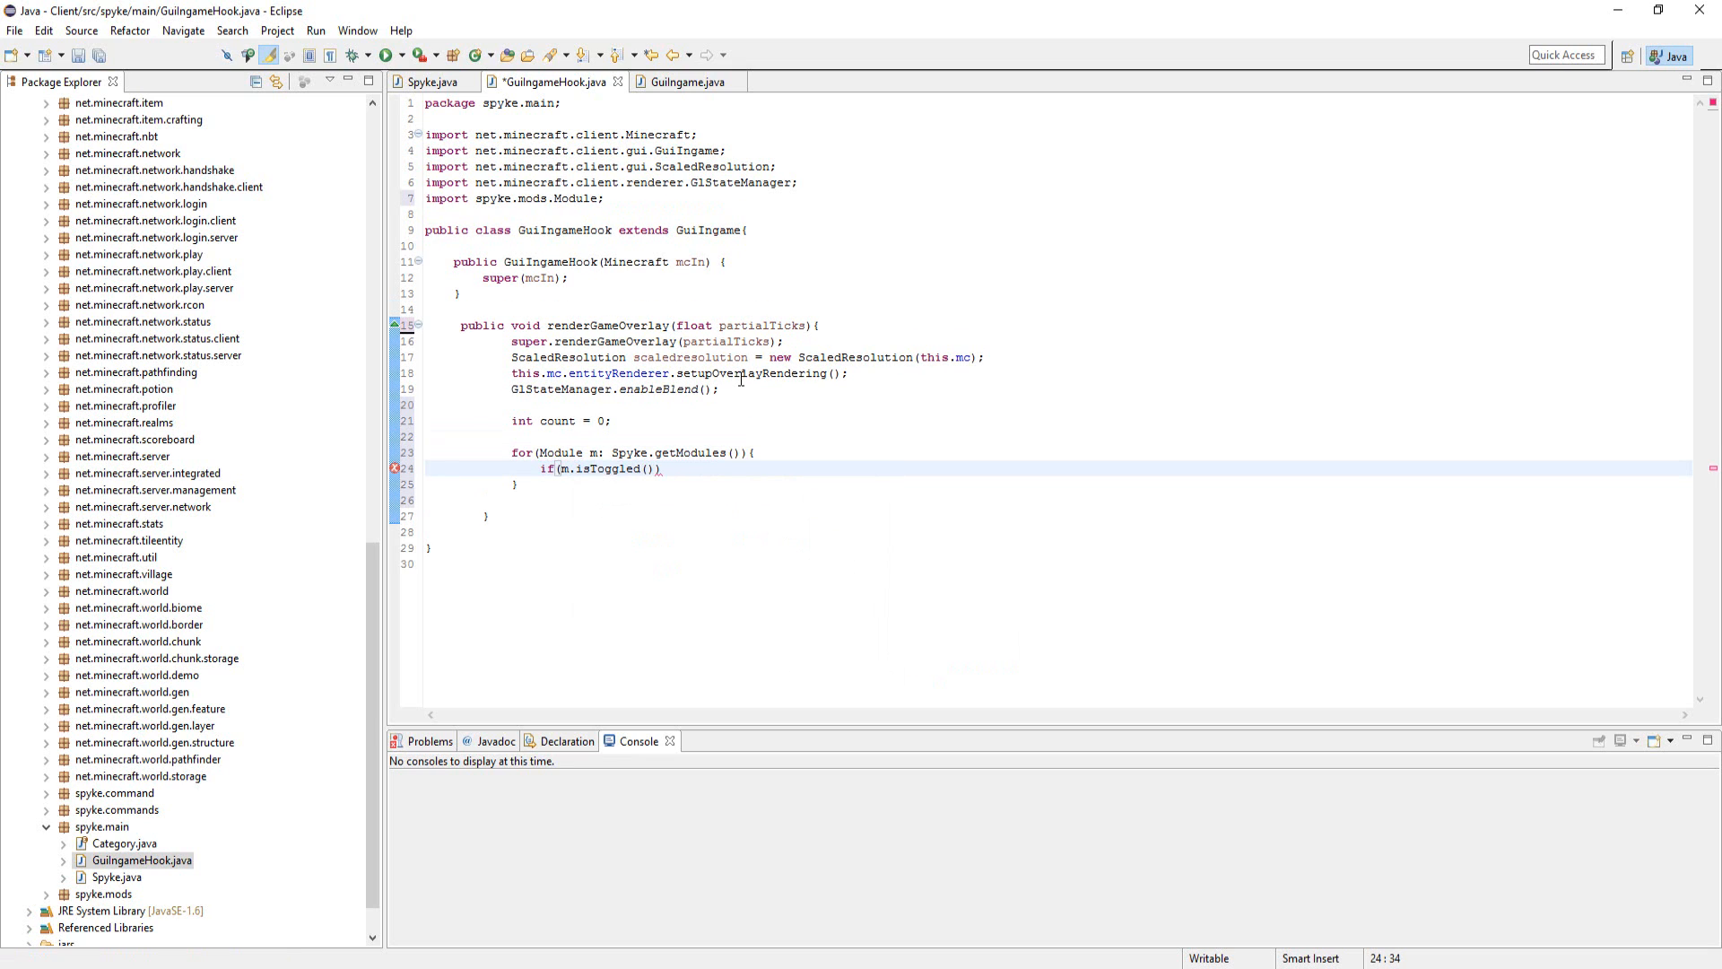
type("{")
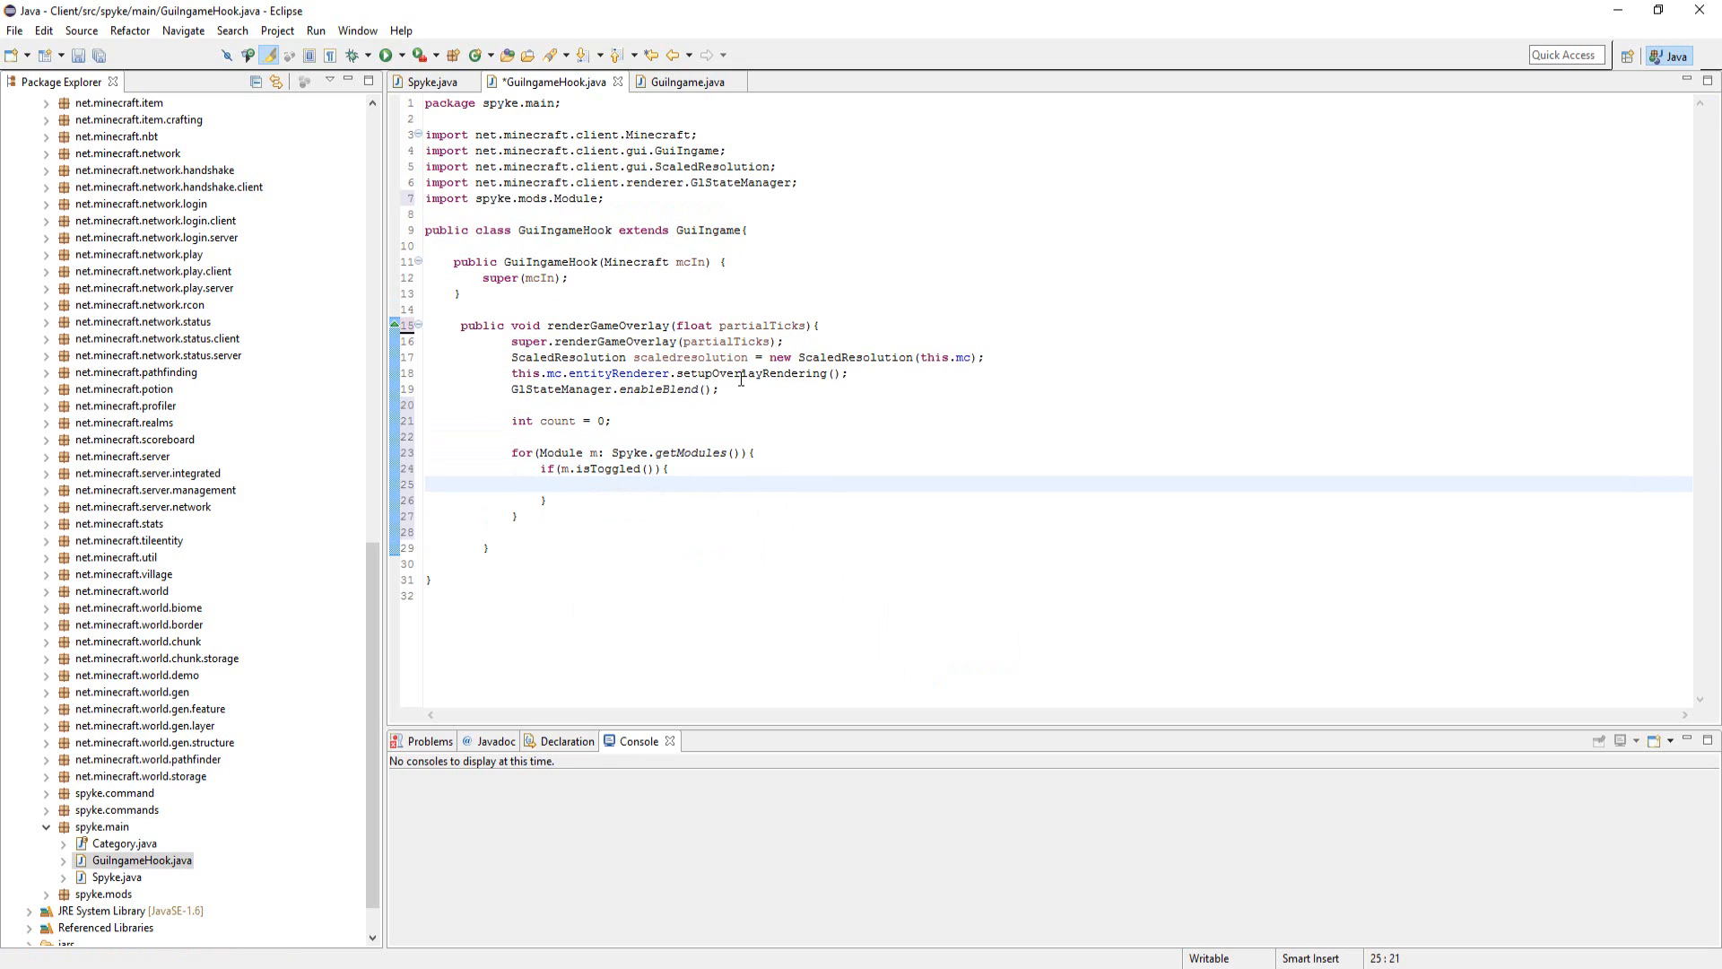
Draw m.getName() at 2, 2 + (count*10) in green 0x00ff00 via mc.fontRendererObj.drawString, then count++.
type("mc.fontRendererObj")
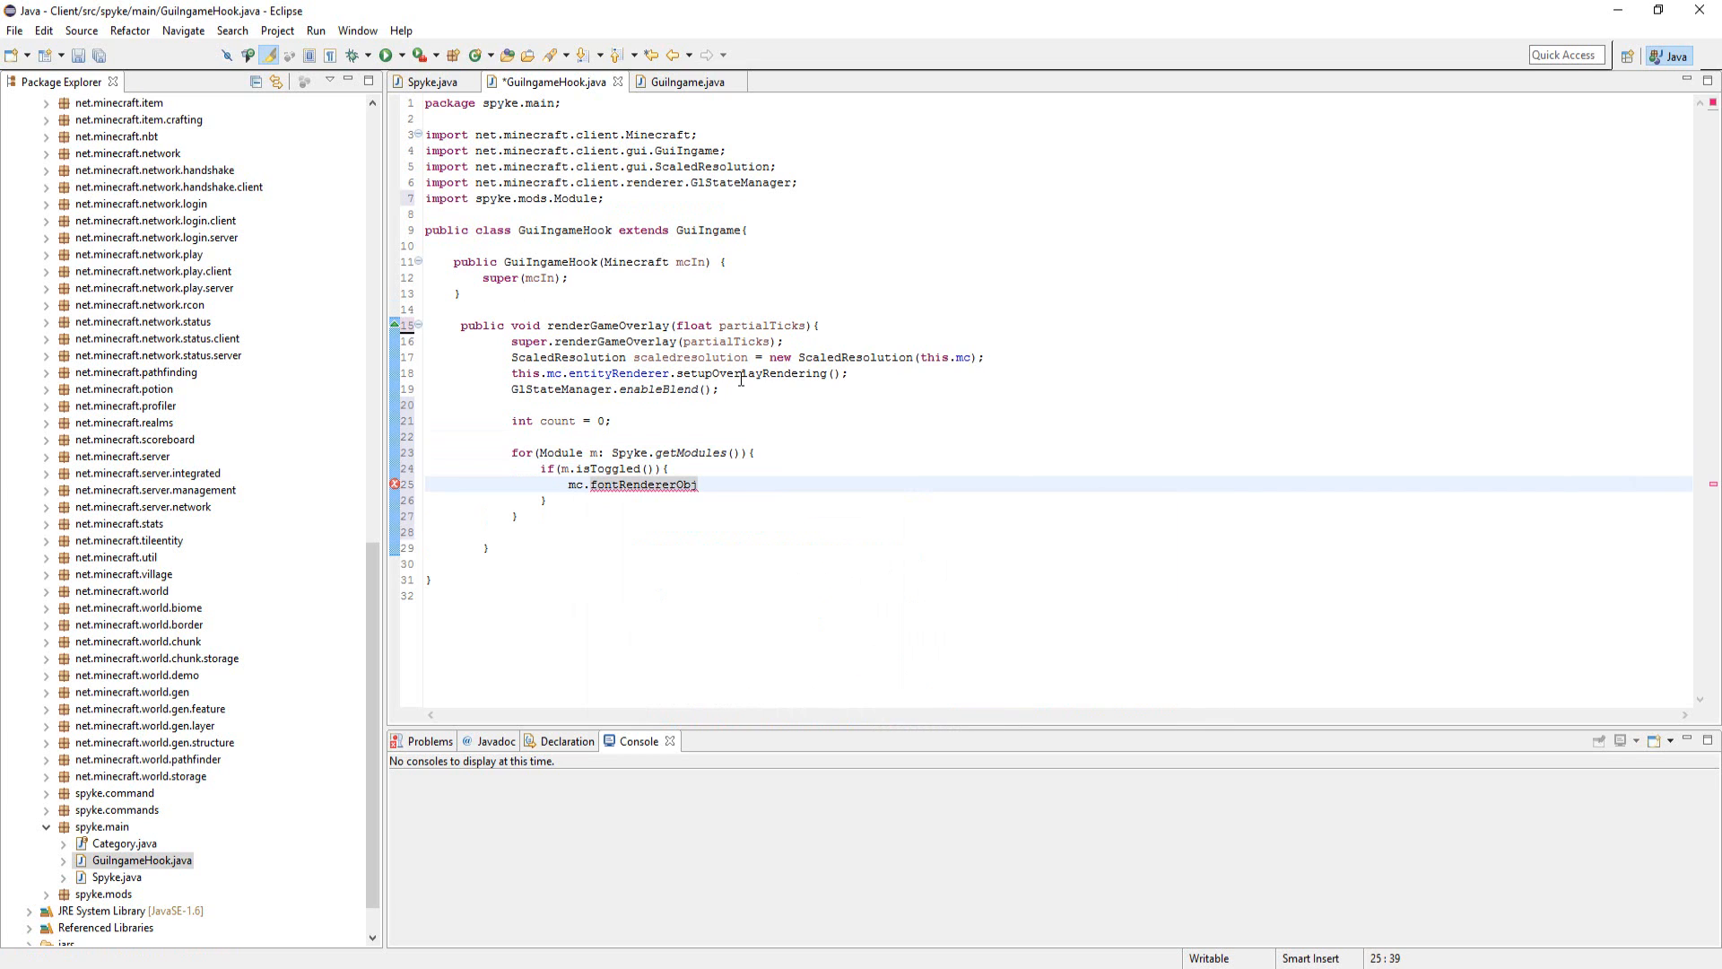
type(".drawString(, x, y, color);")
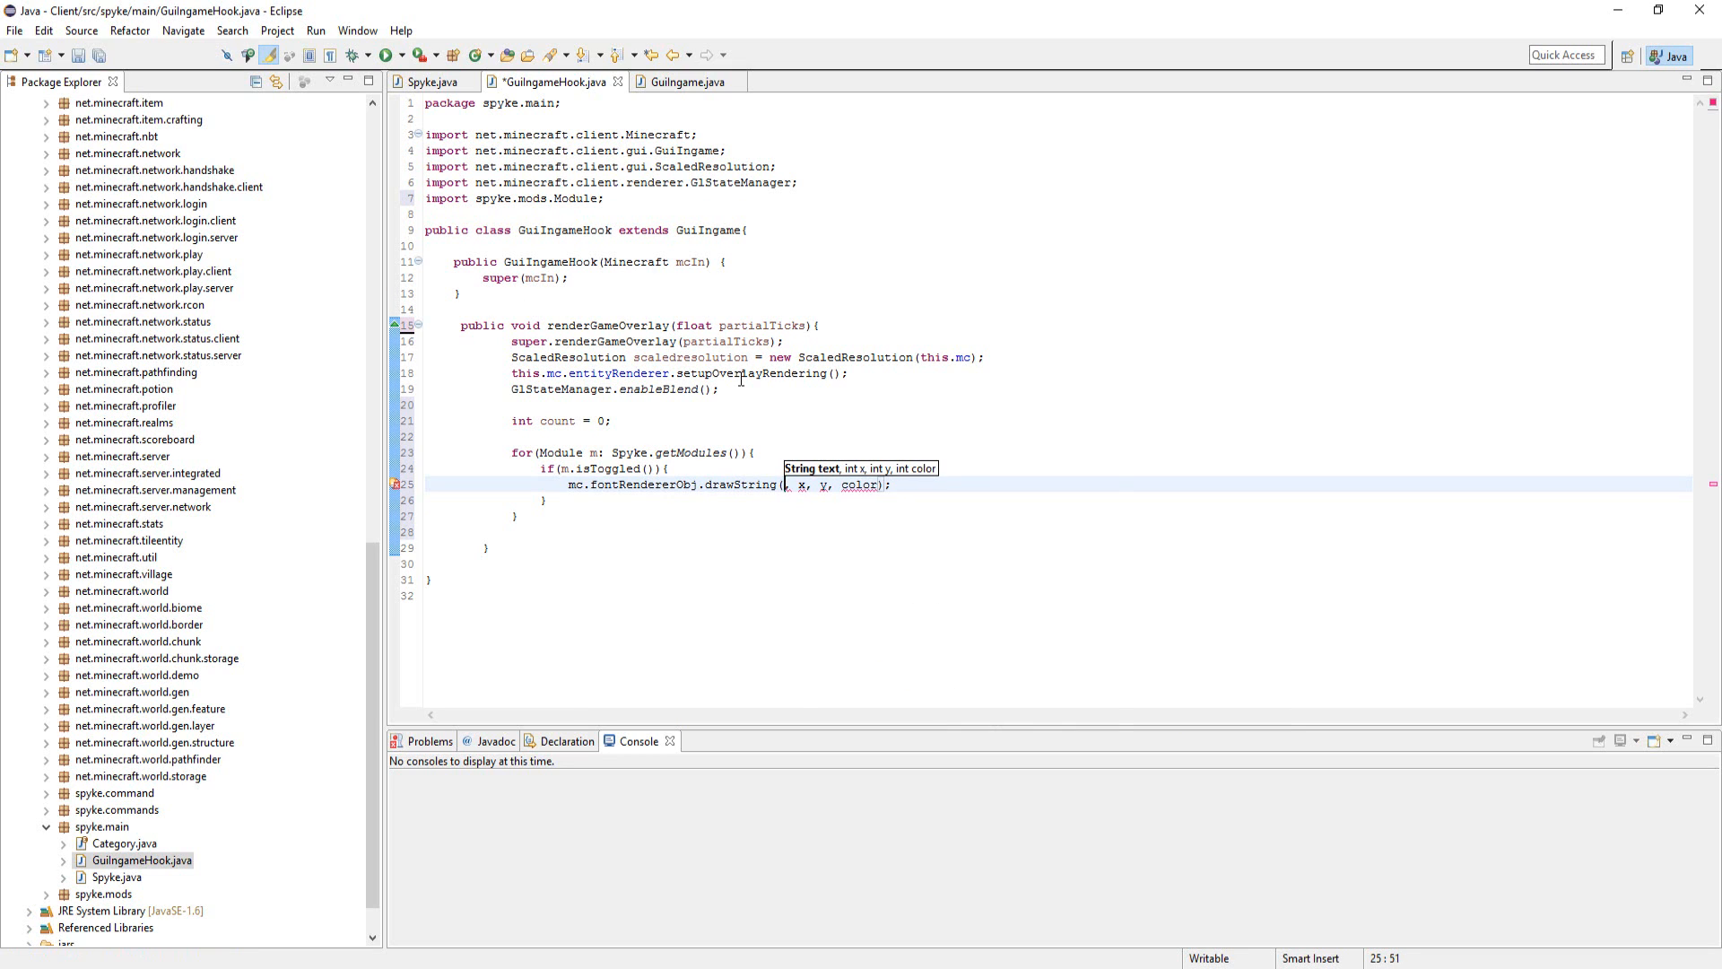
type("m.getName()")
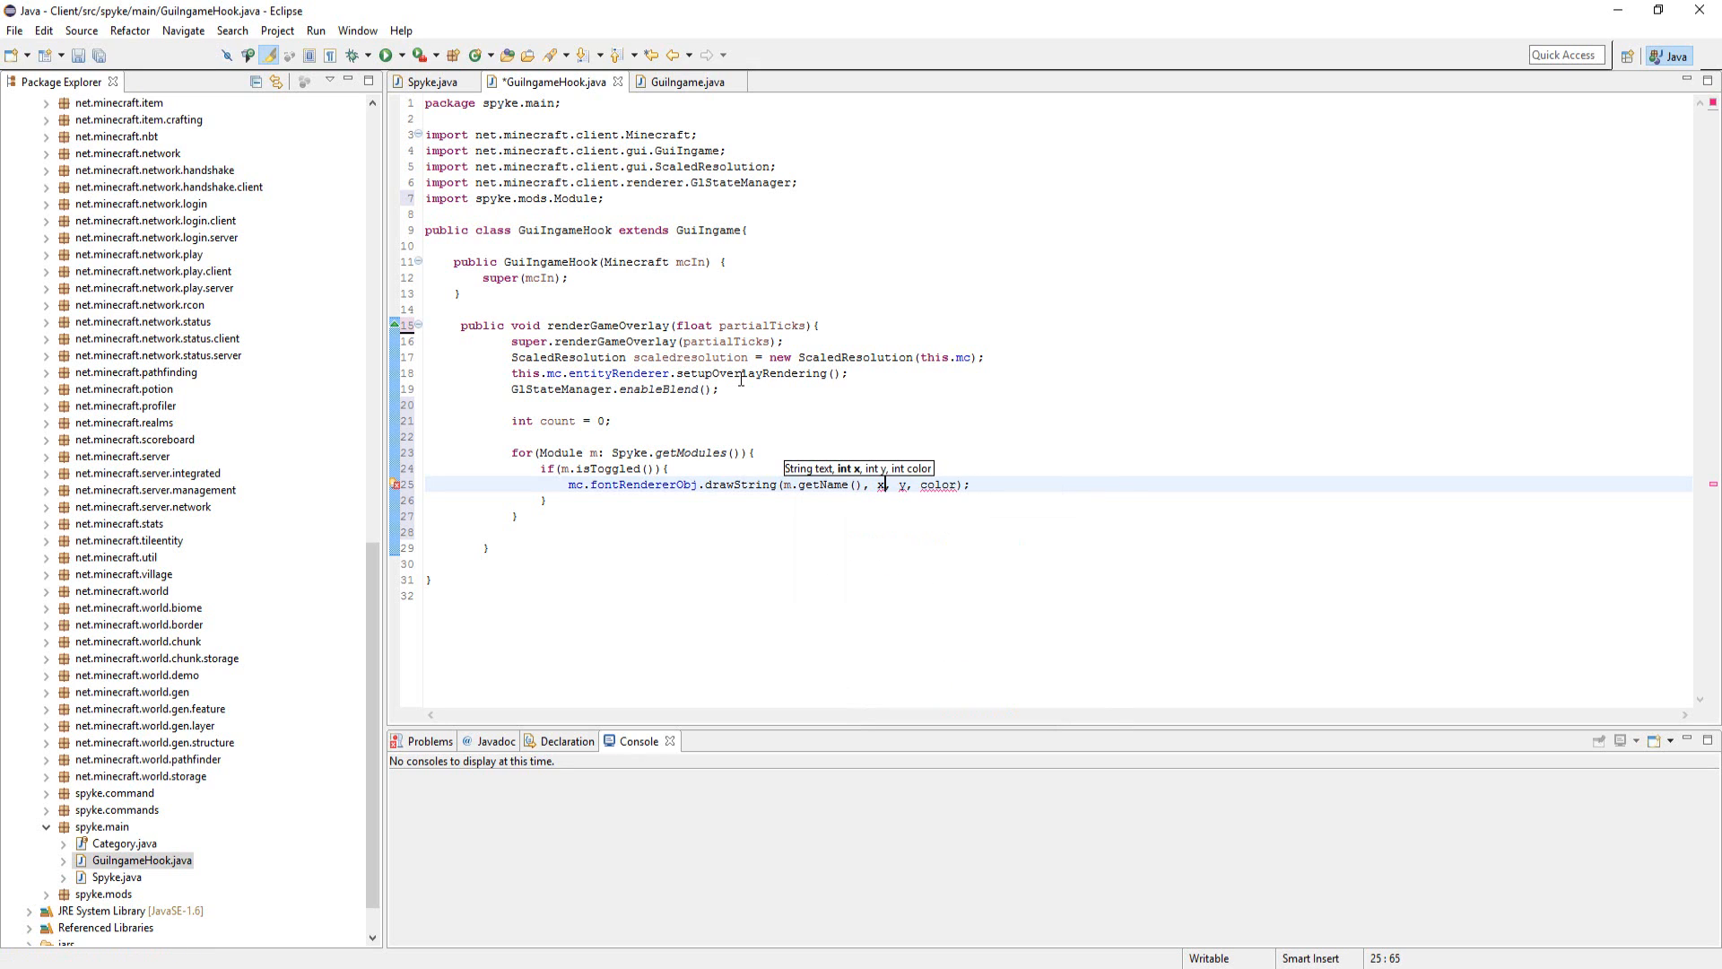
type("2")
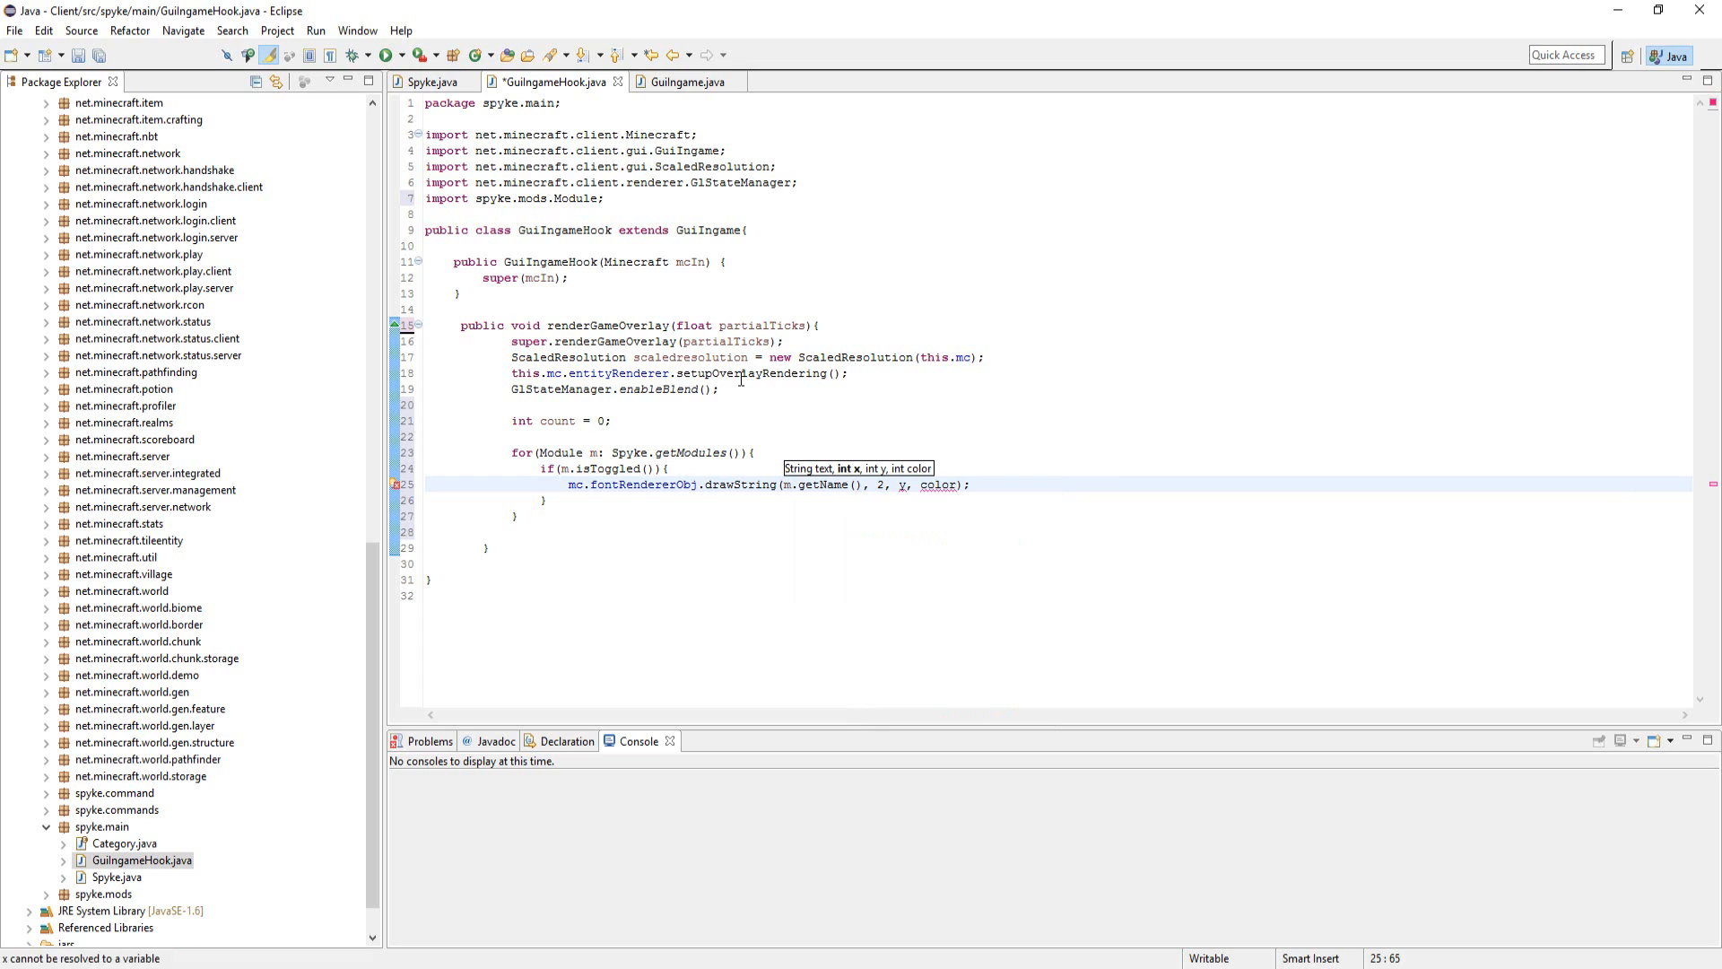
key("BackSpace")
type("2 + (count")
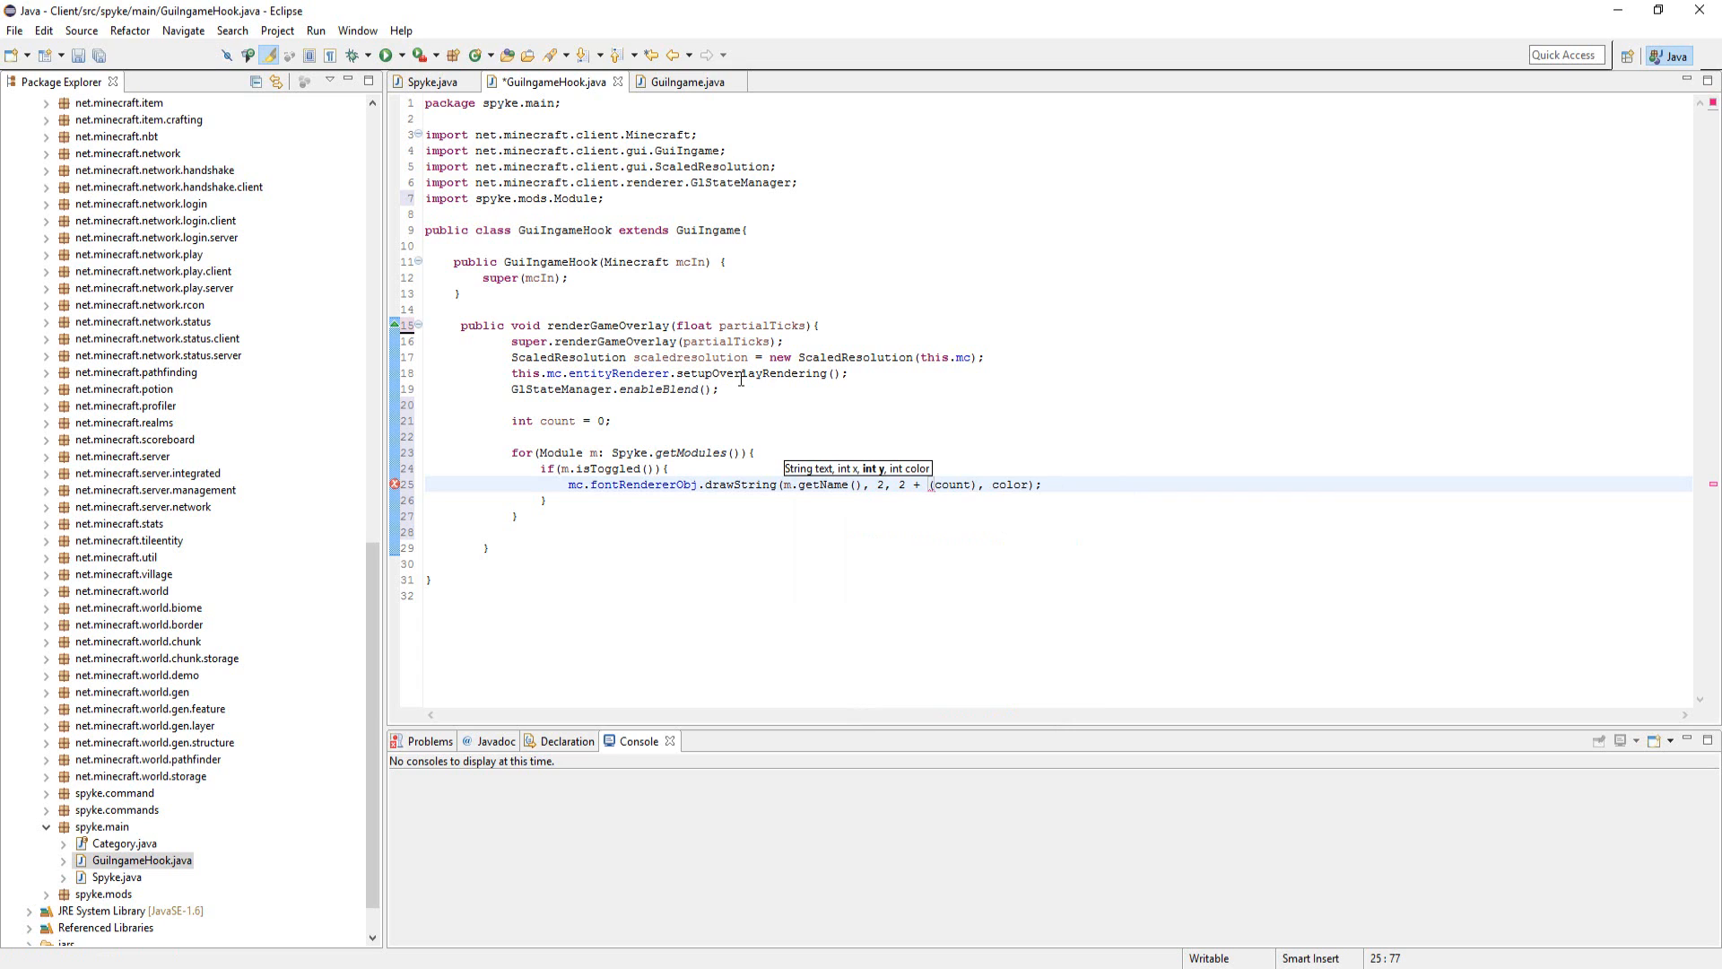
type("*10")
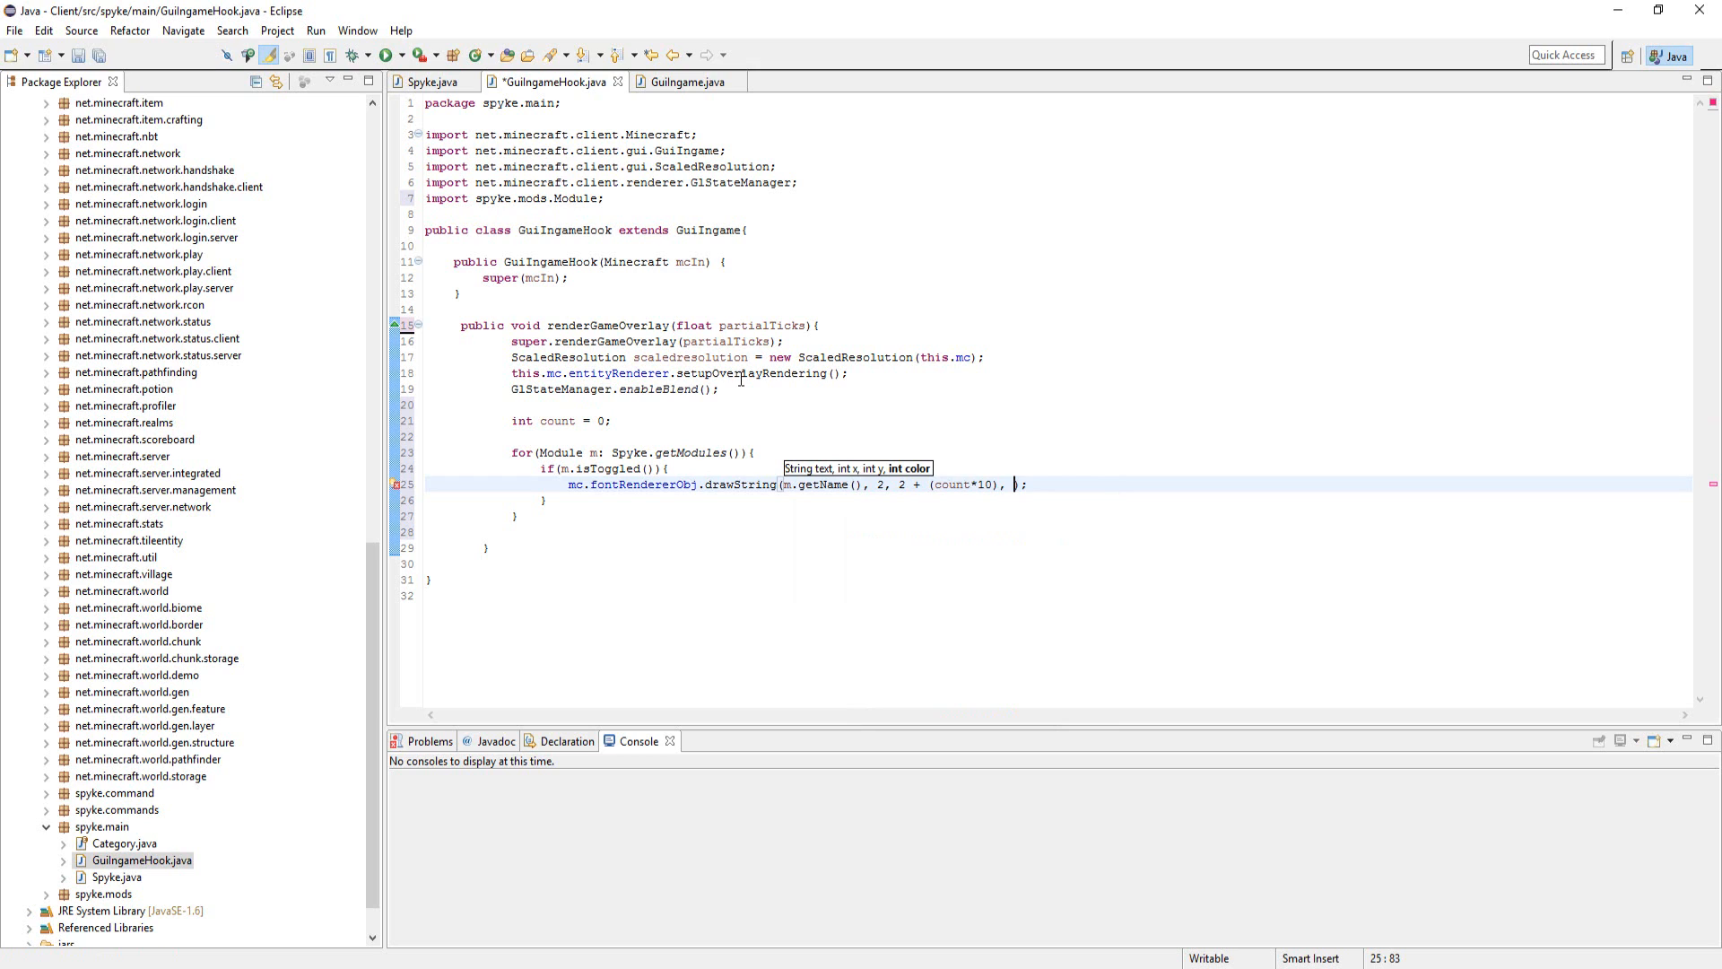
type("0x00ff00")
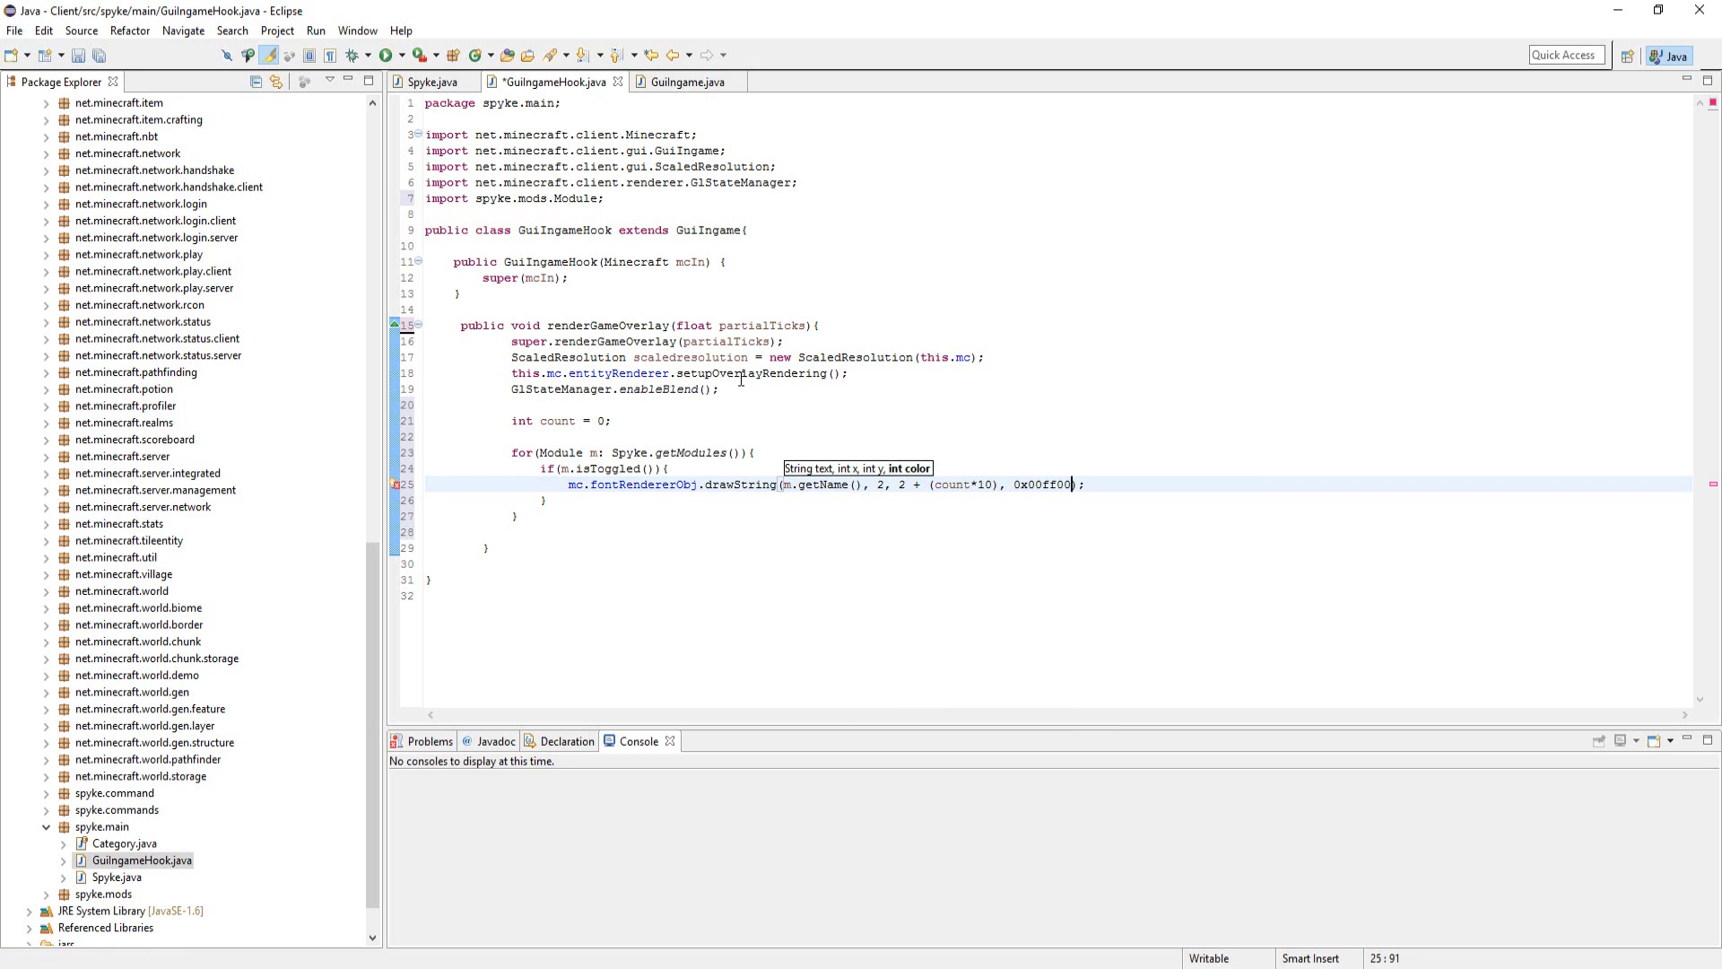
type(";")
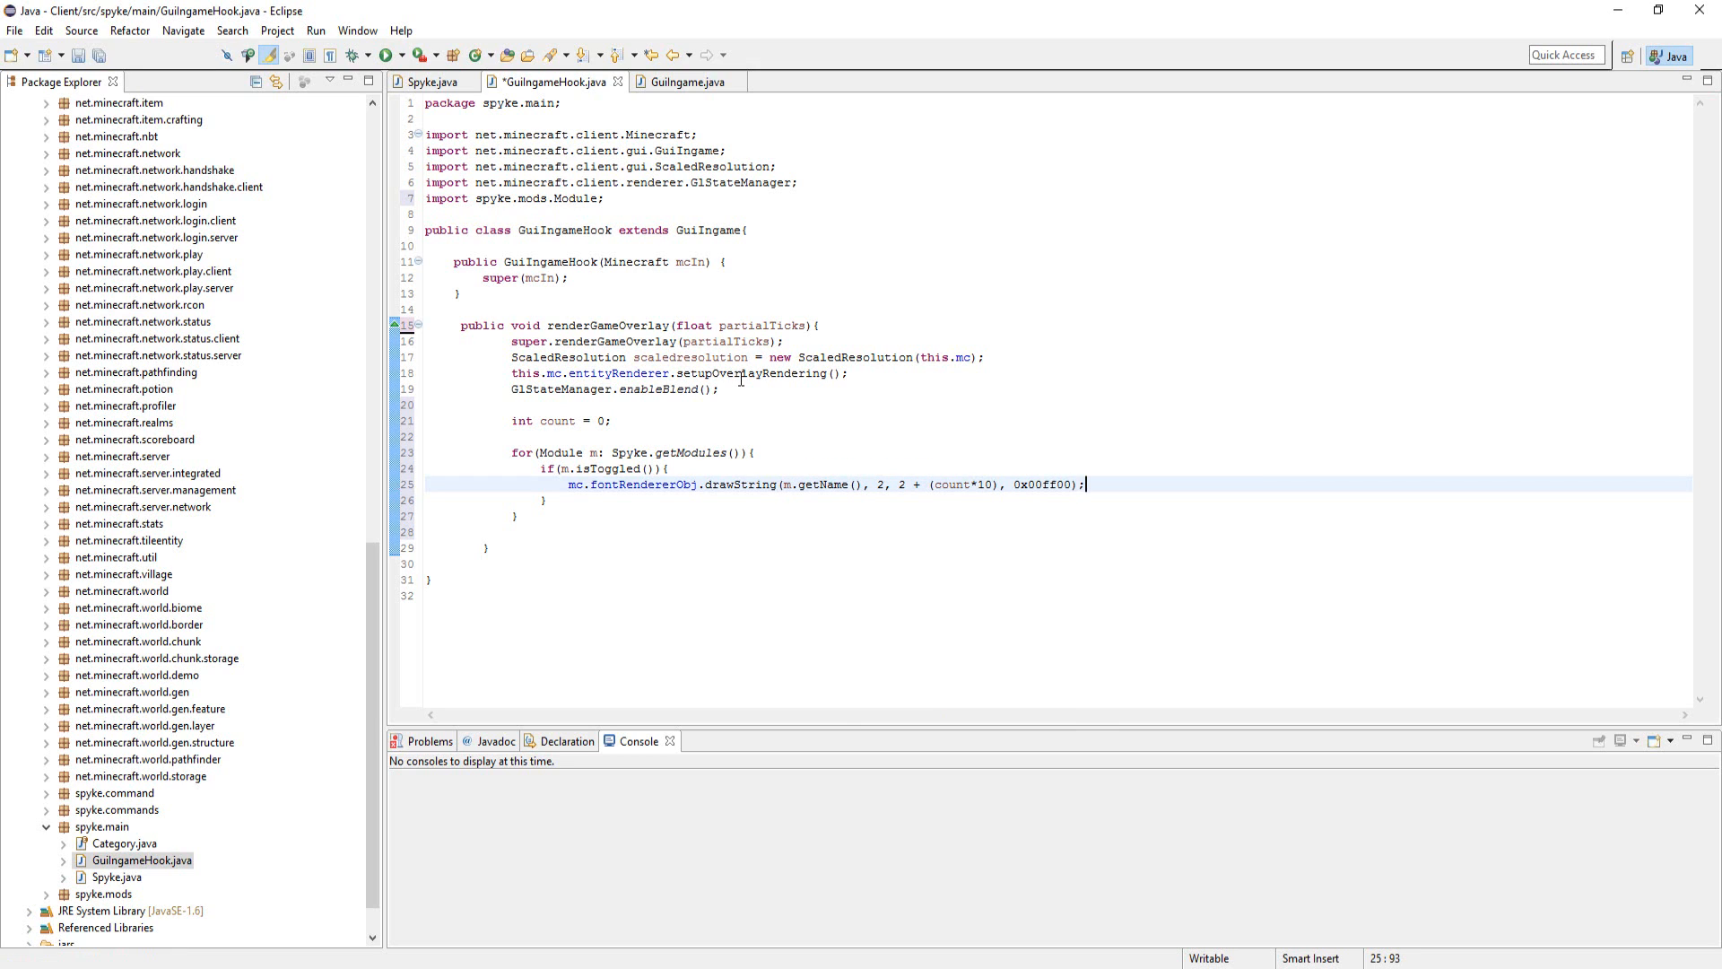
type("count")
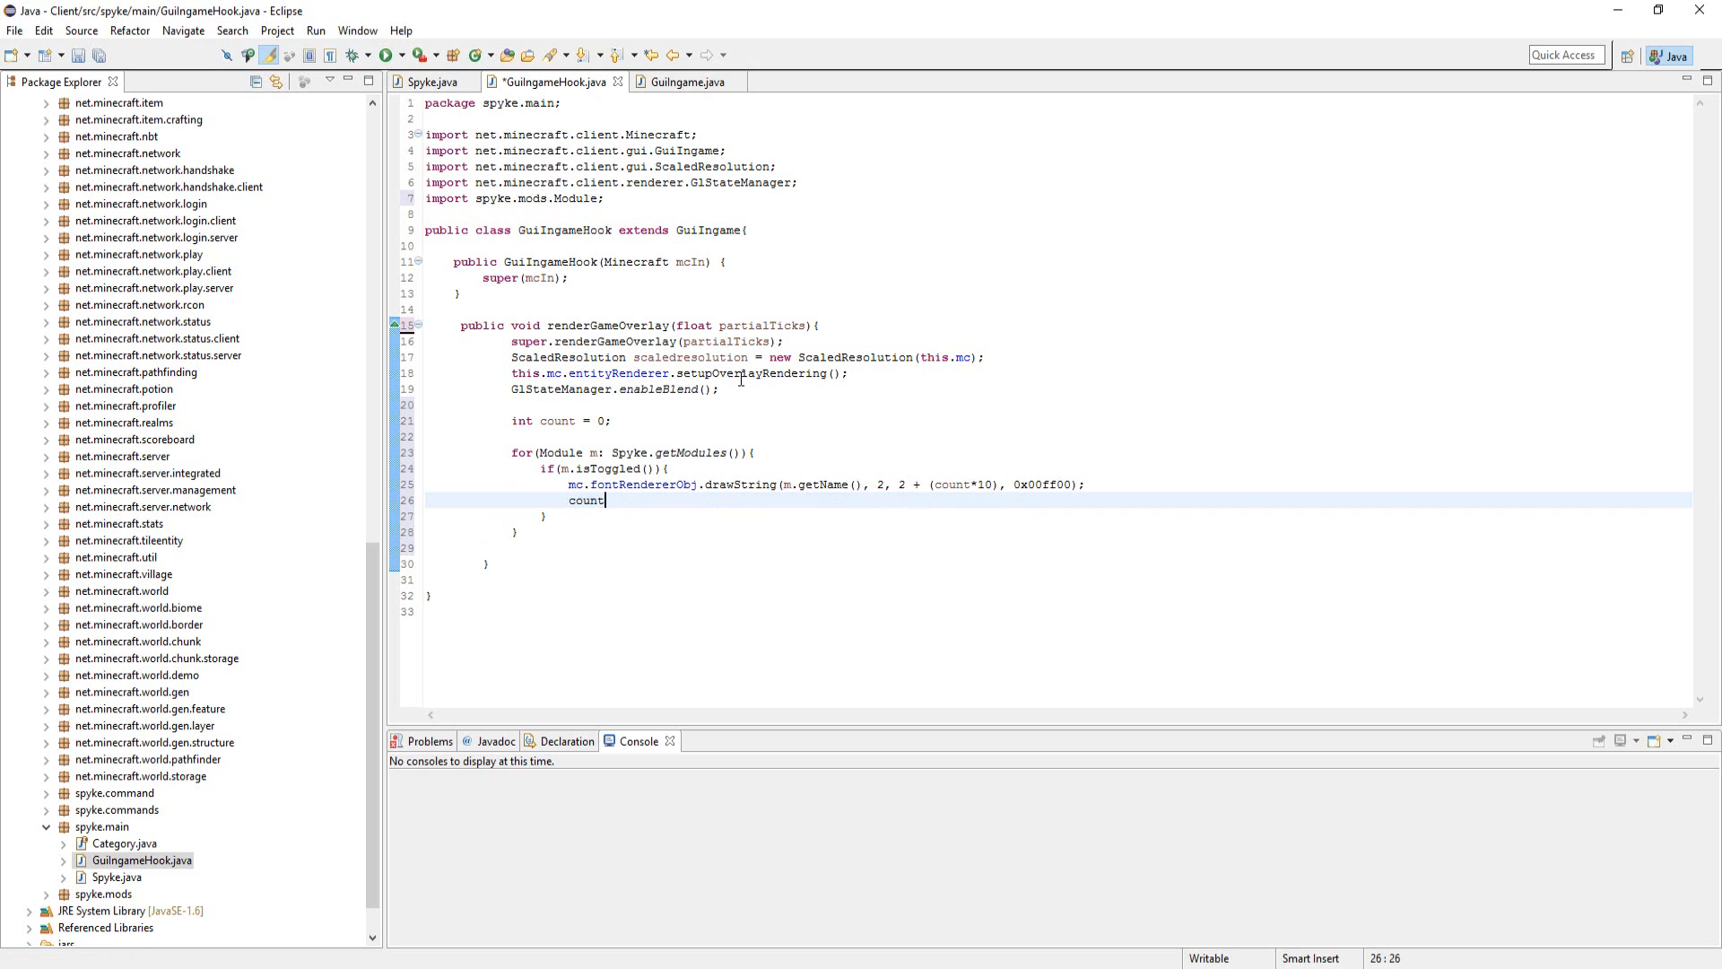
type("++;")
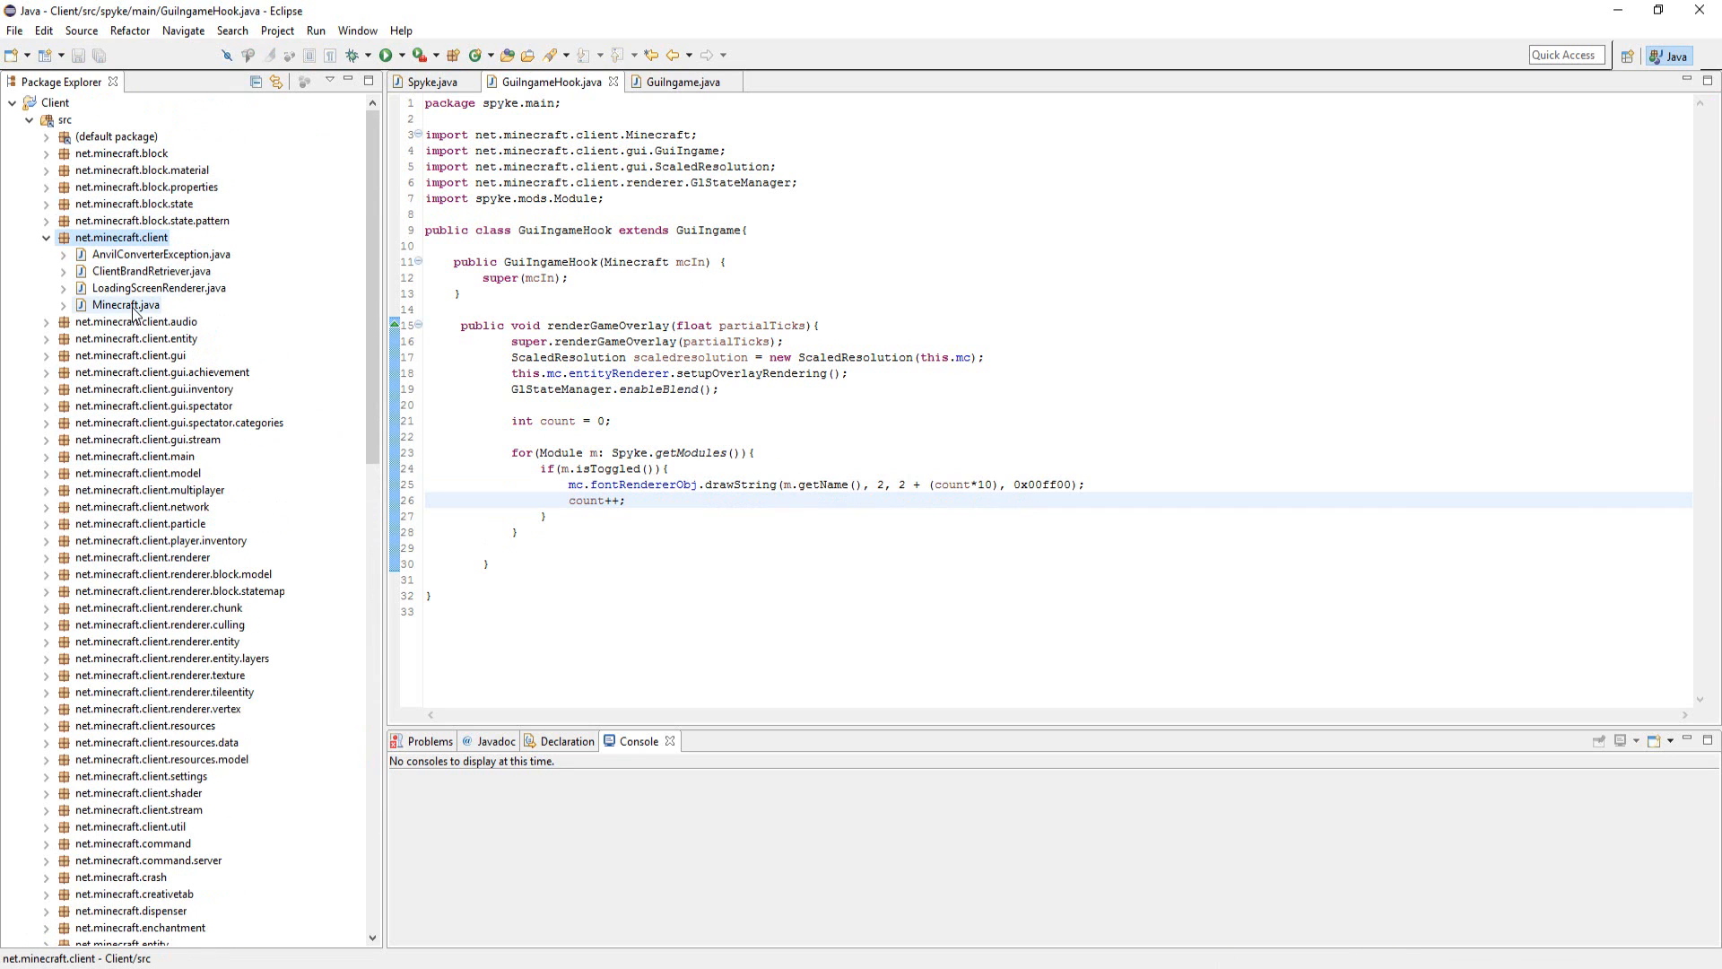
In Minecraft.java, find the GuiIngame creation and change it to new GuiIngameHook(this).
double_click(125, 305)
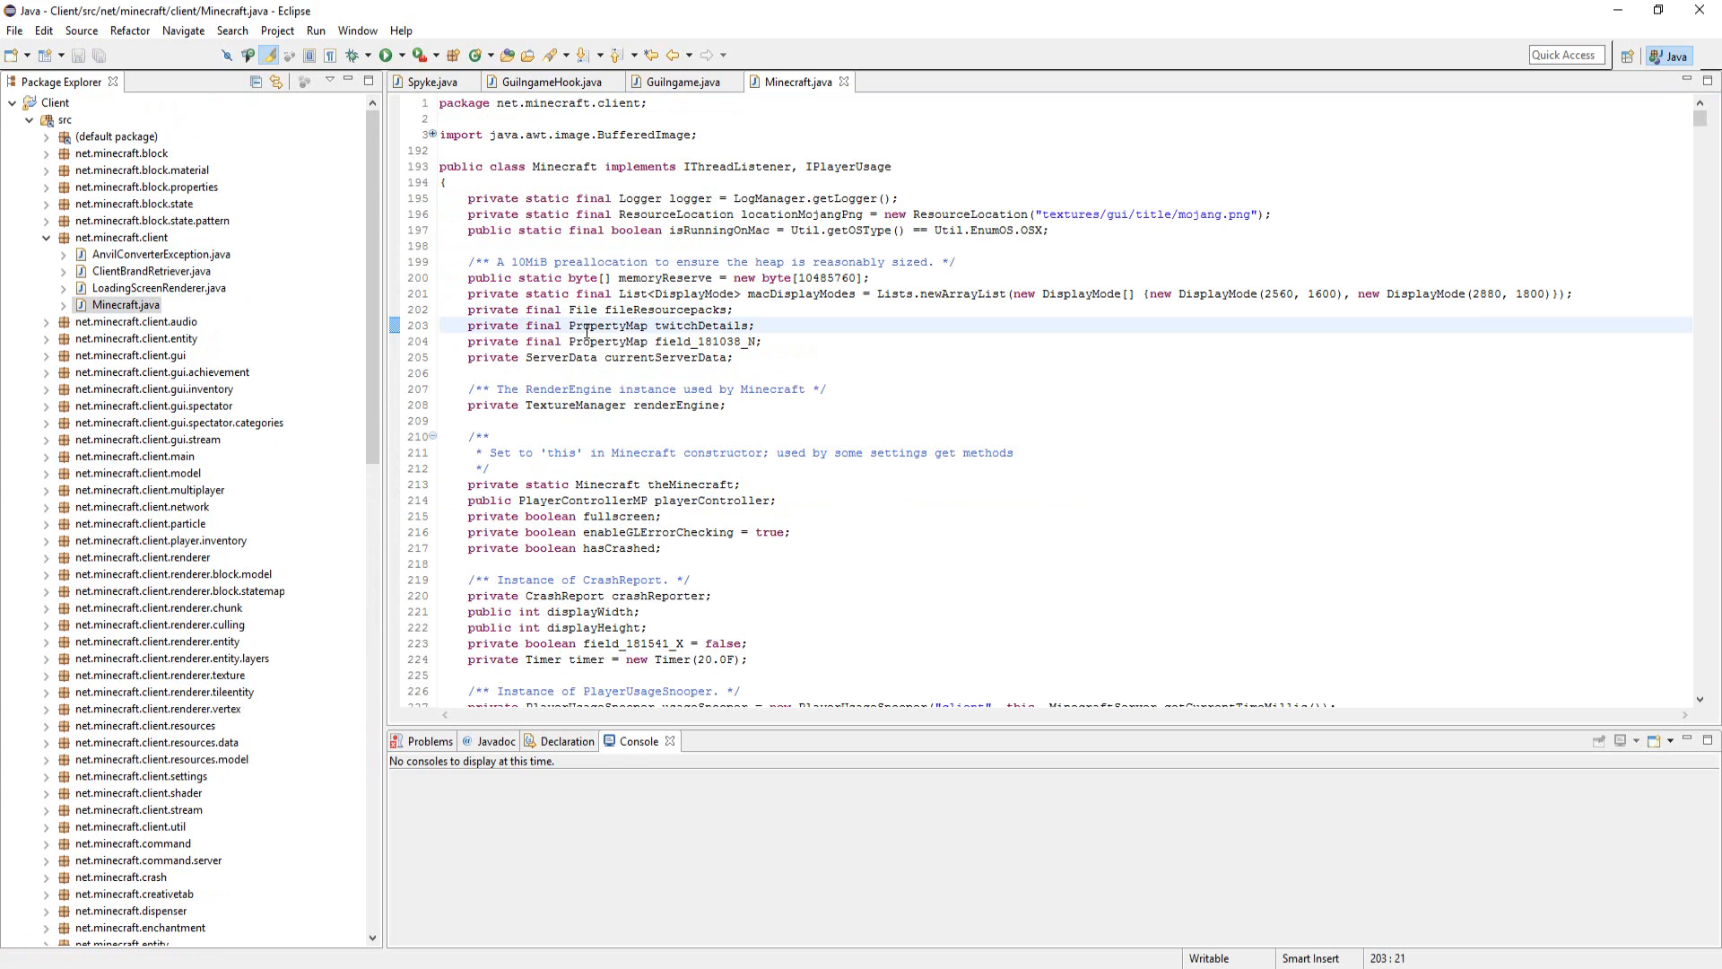
type("guiinga")
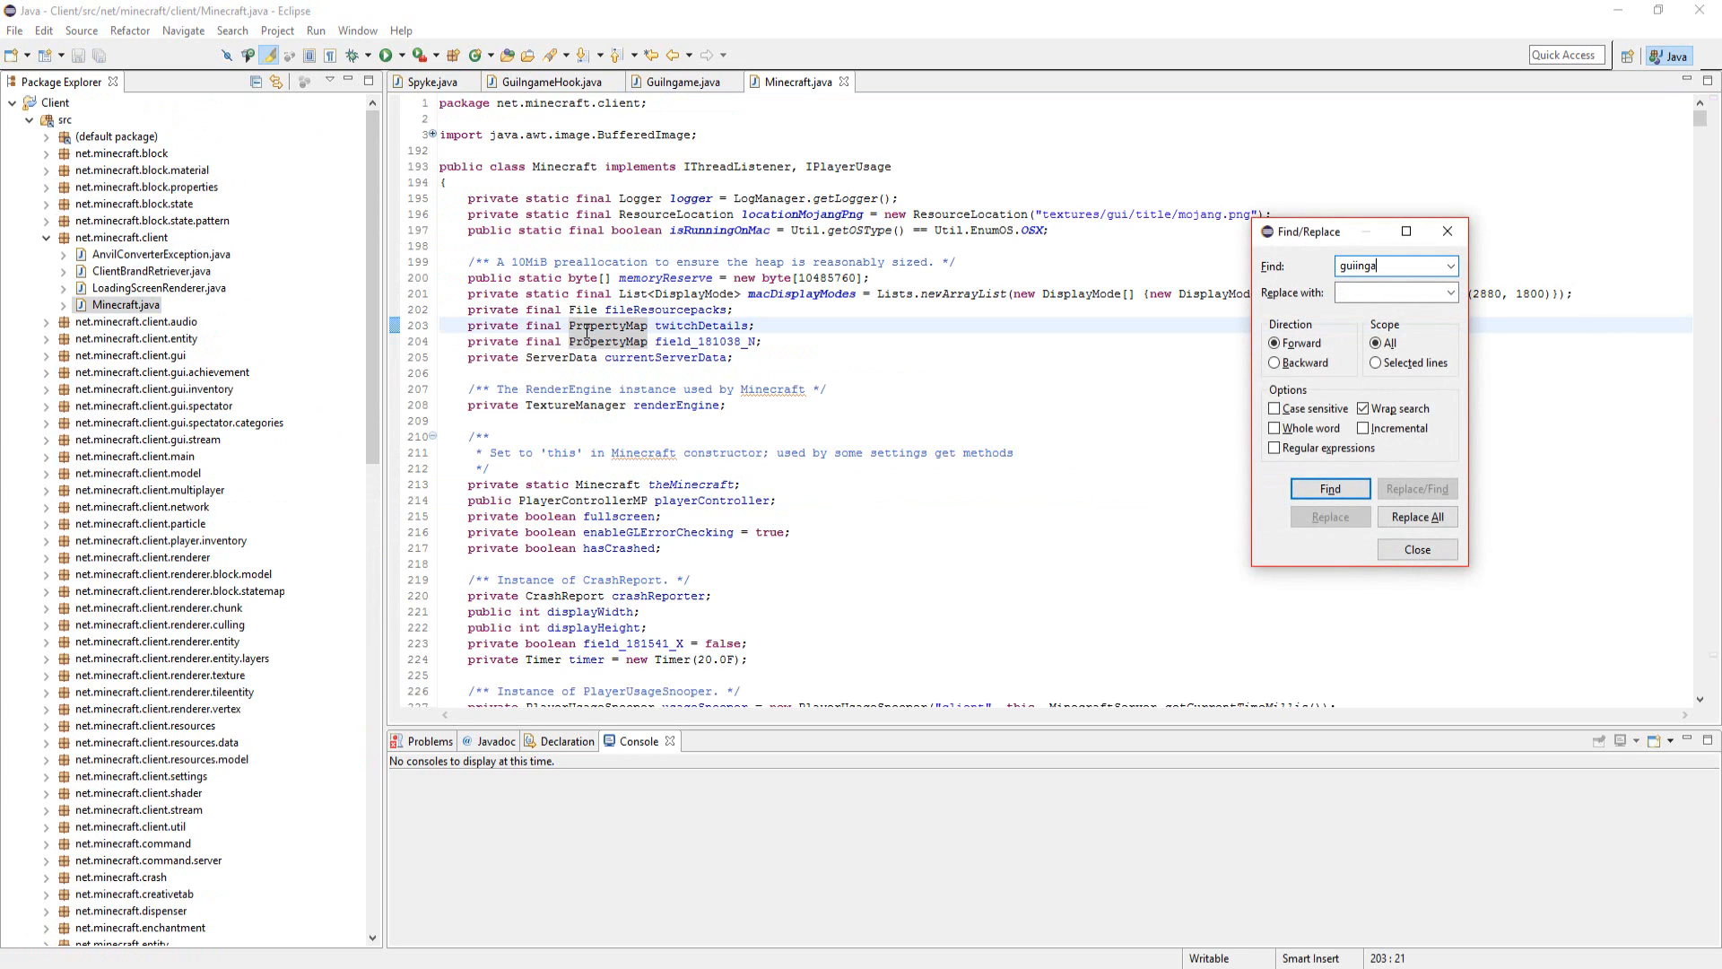
left_click(1330, 488)
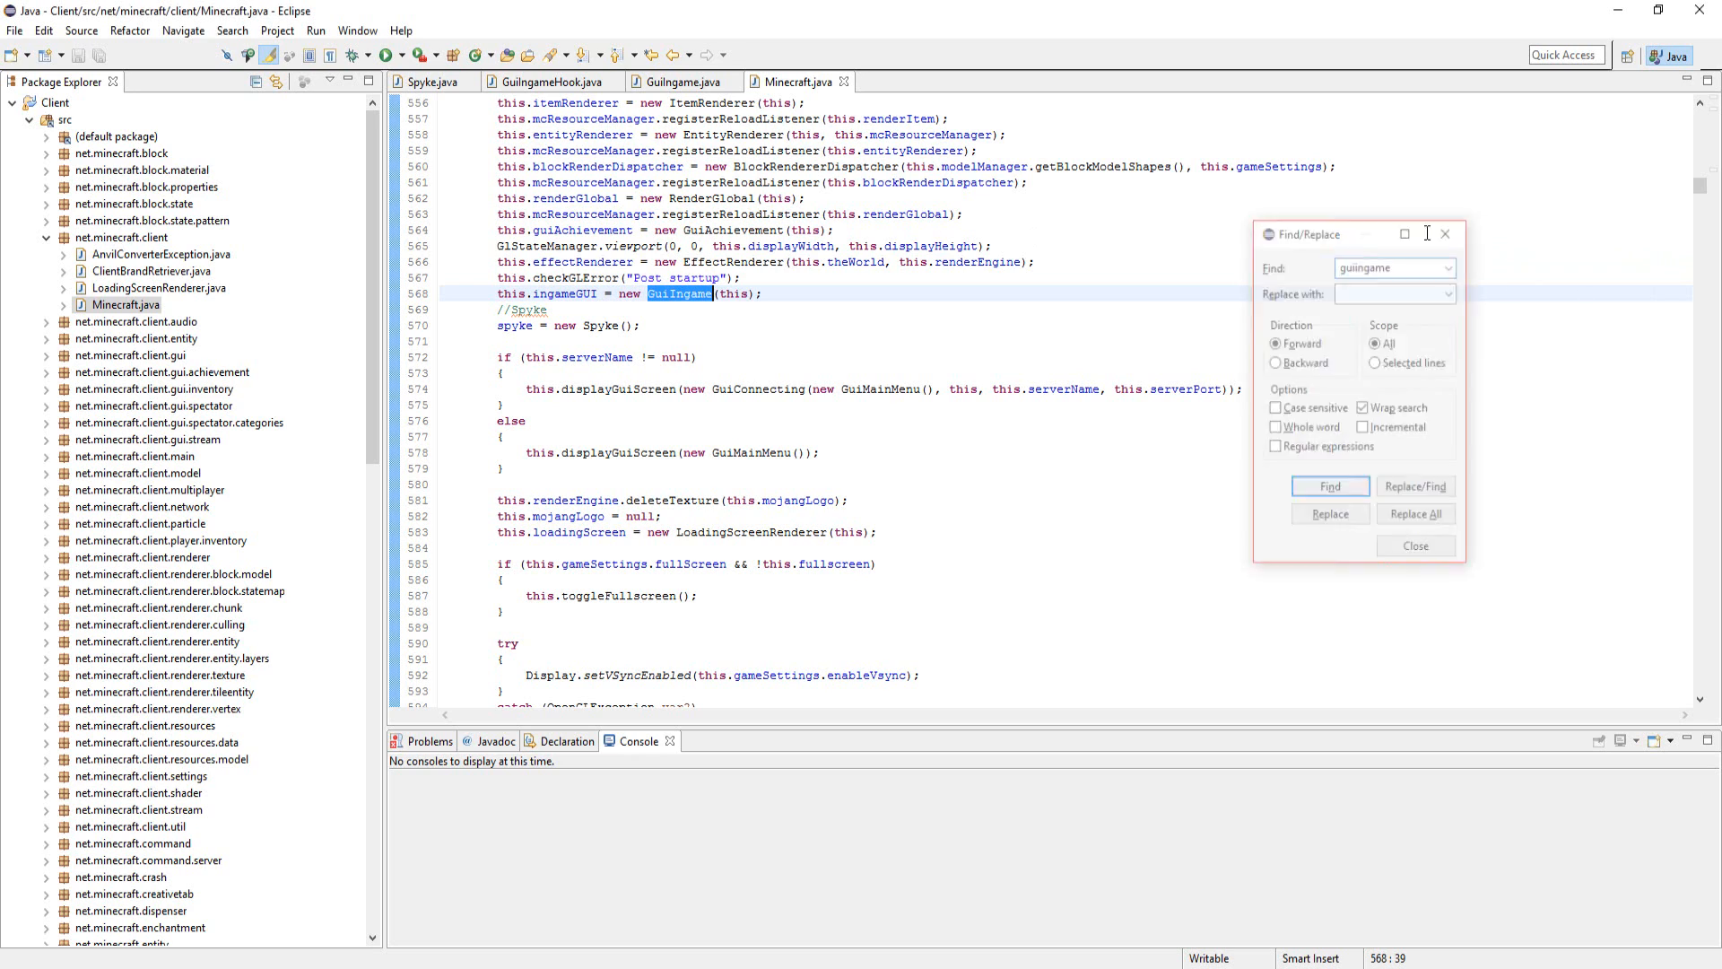
left_click(1416, 545)
type("Hook")
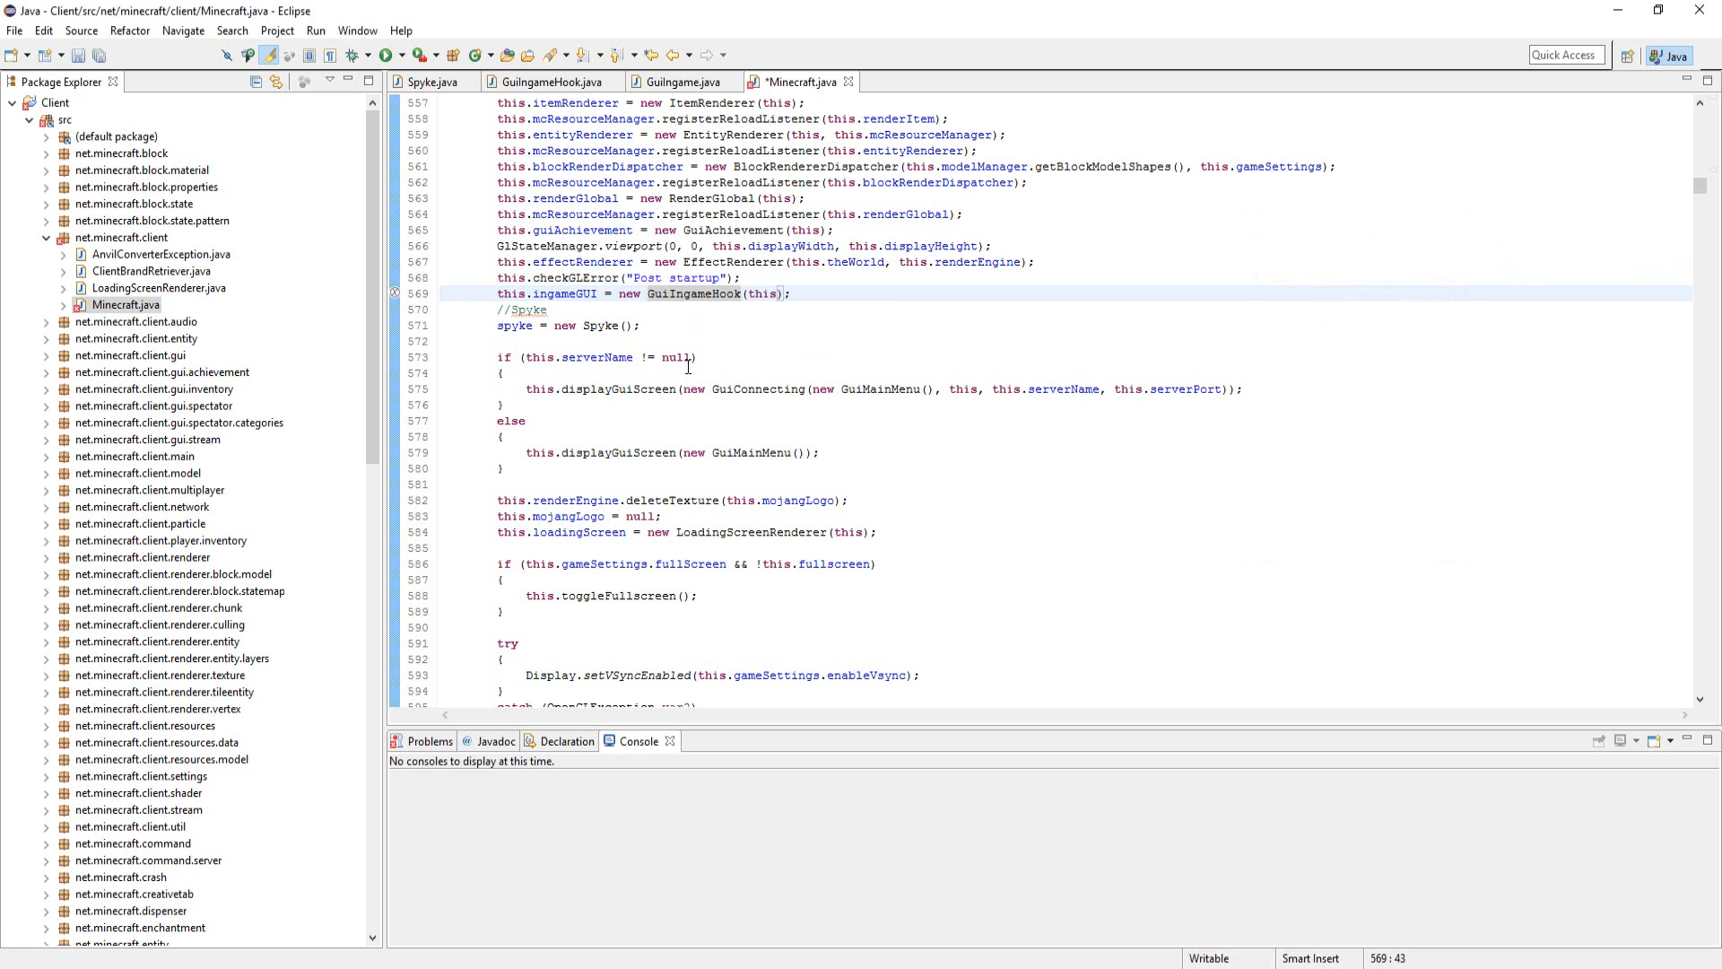
scroll("down", 3)
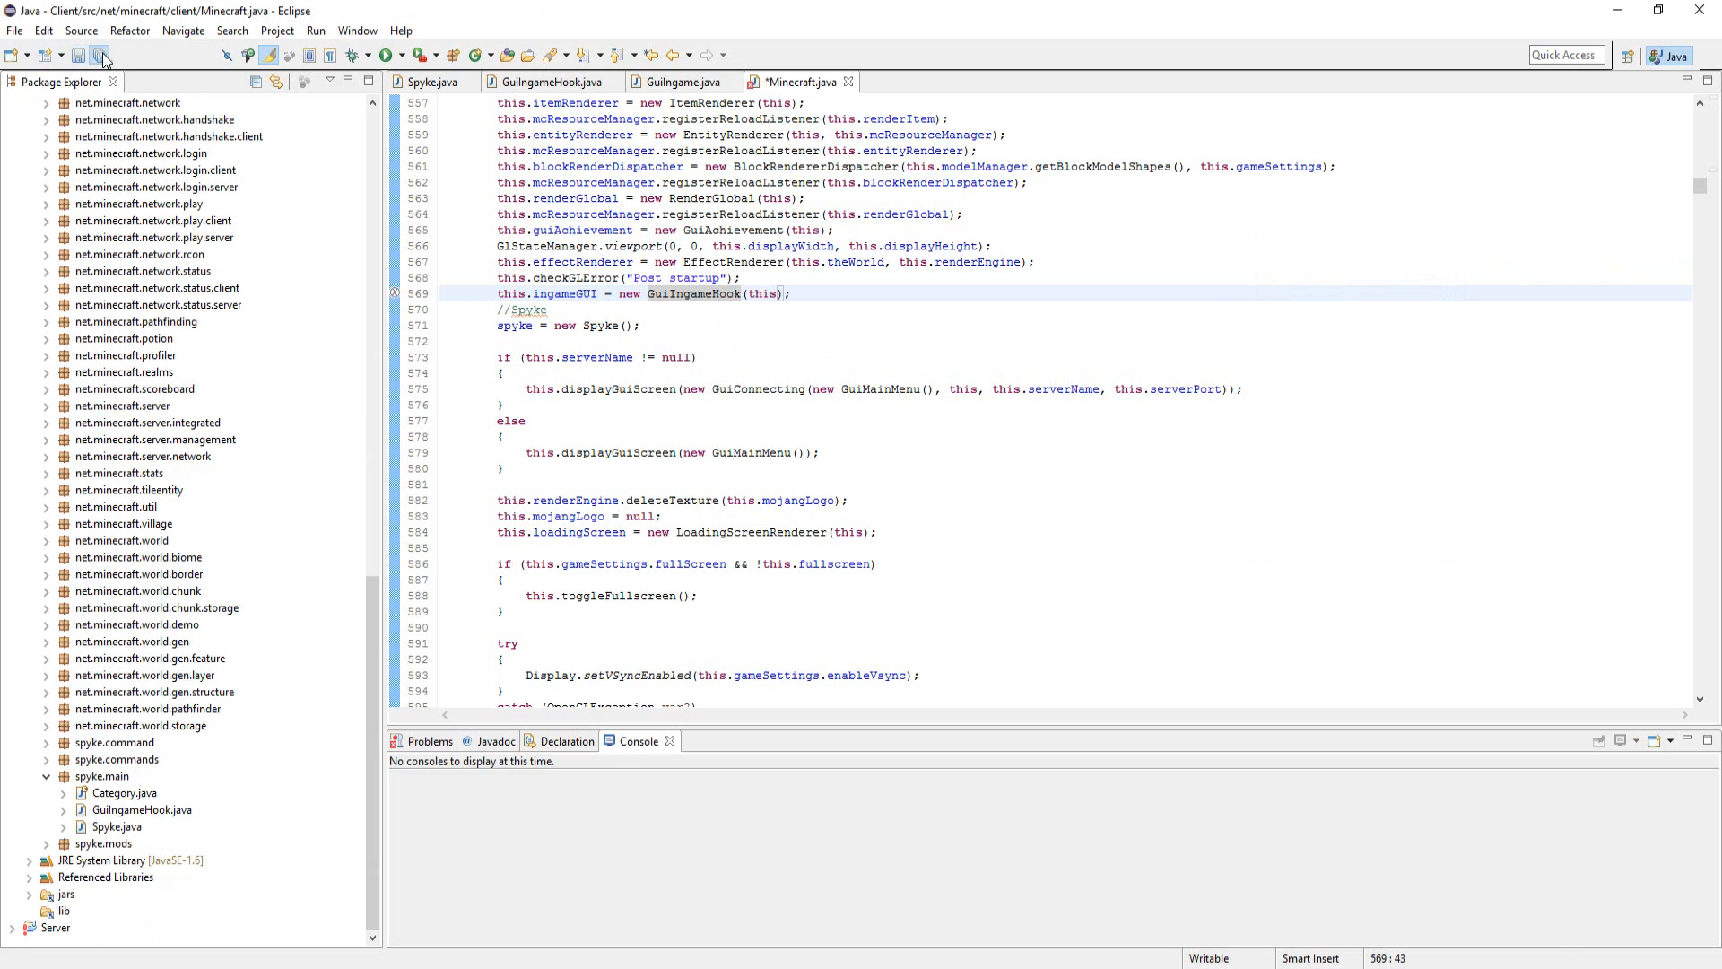
Save Minecraft.java, launch the client and start playing the Test world.
left_click(385, 56)
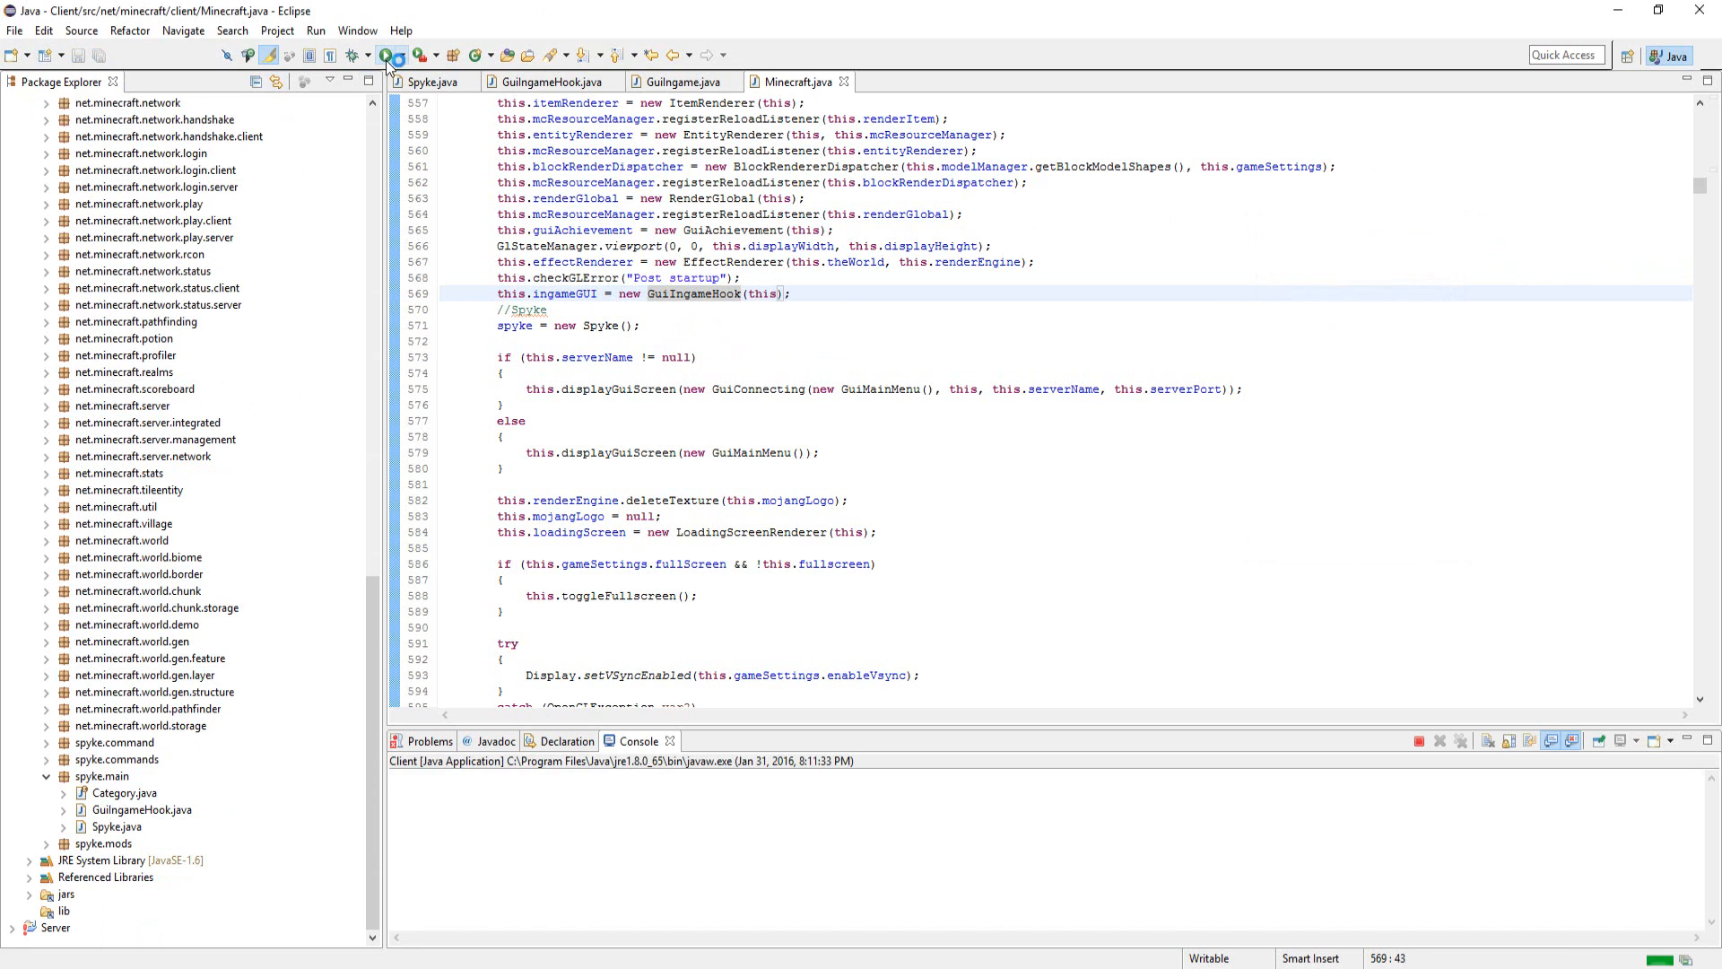
left_click(387, 56)
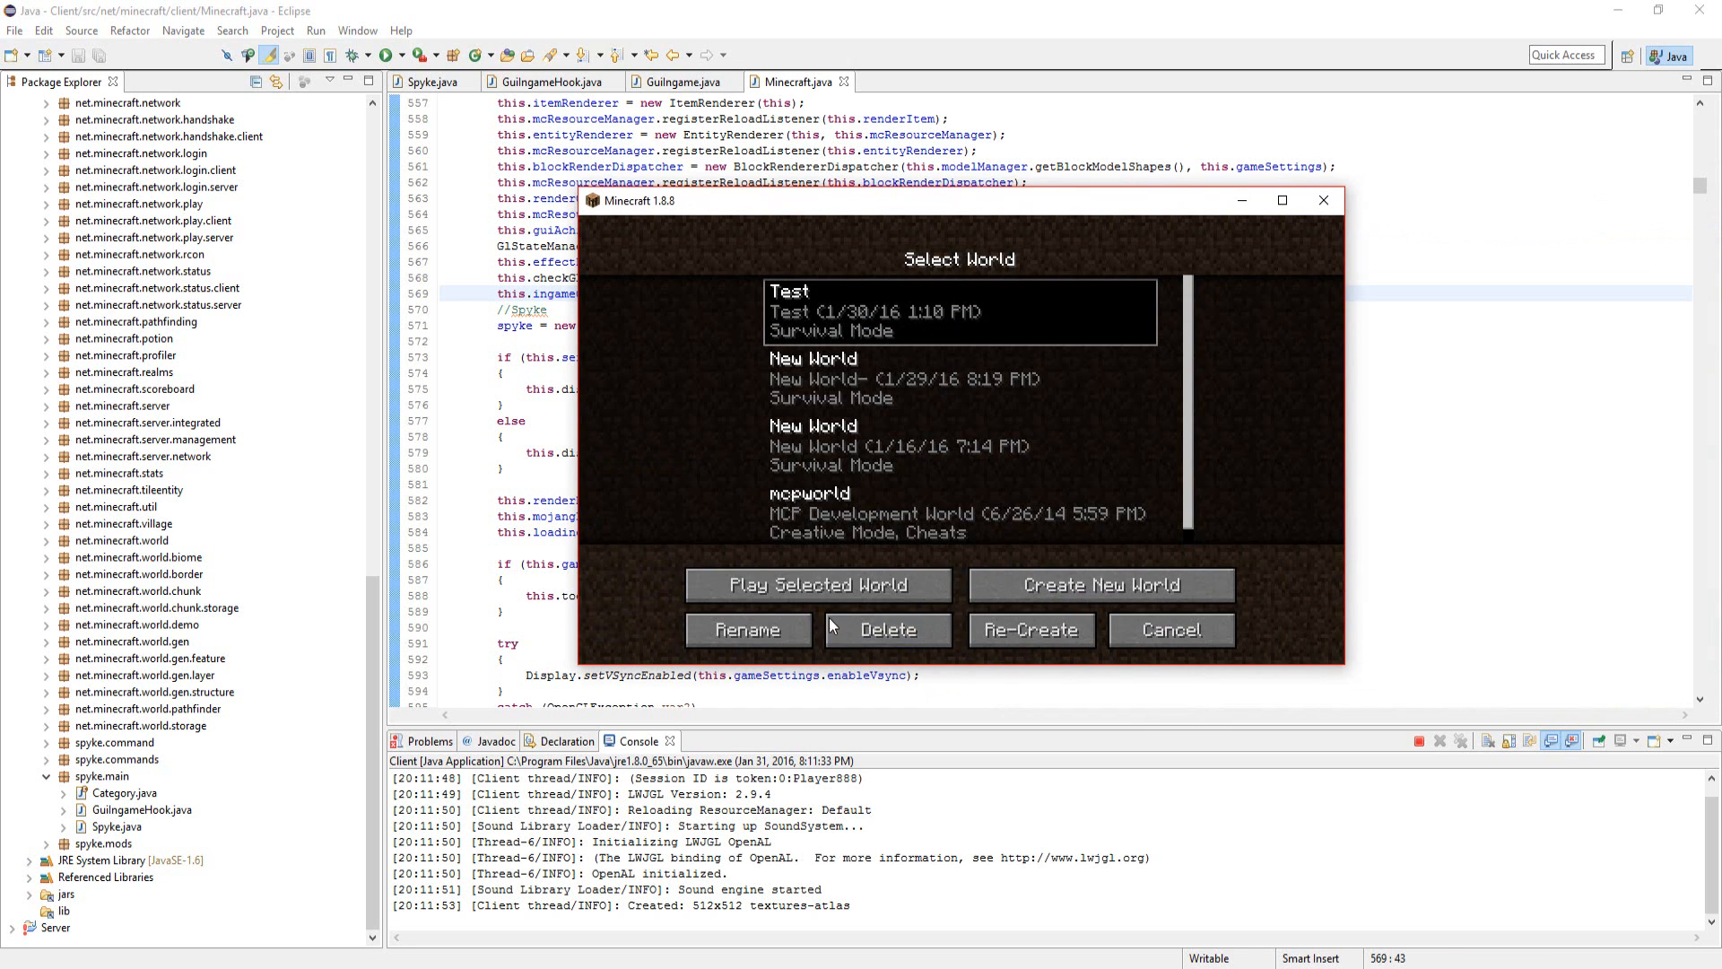
left_click(818, 583)
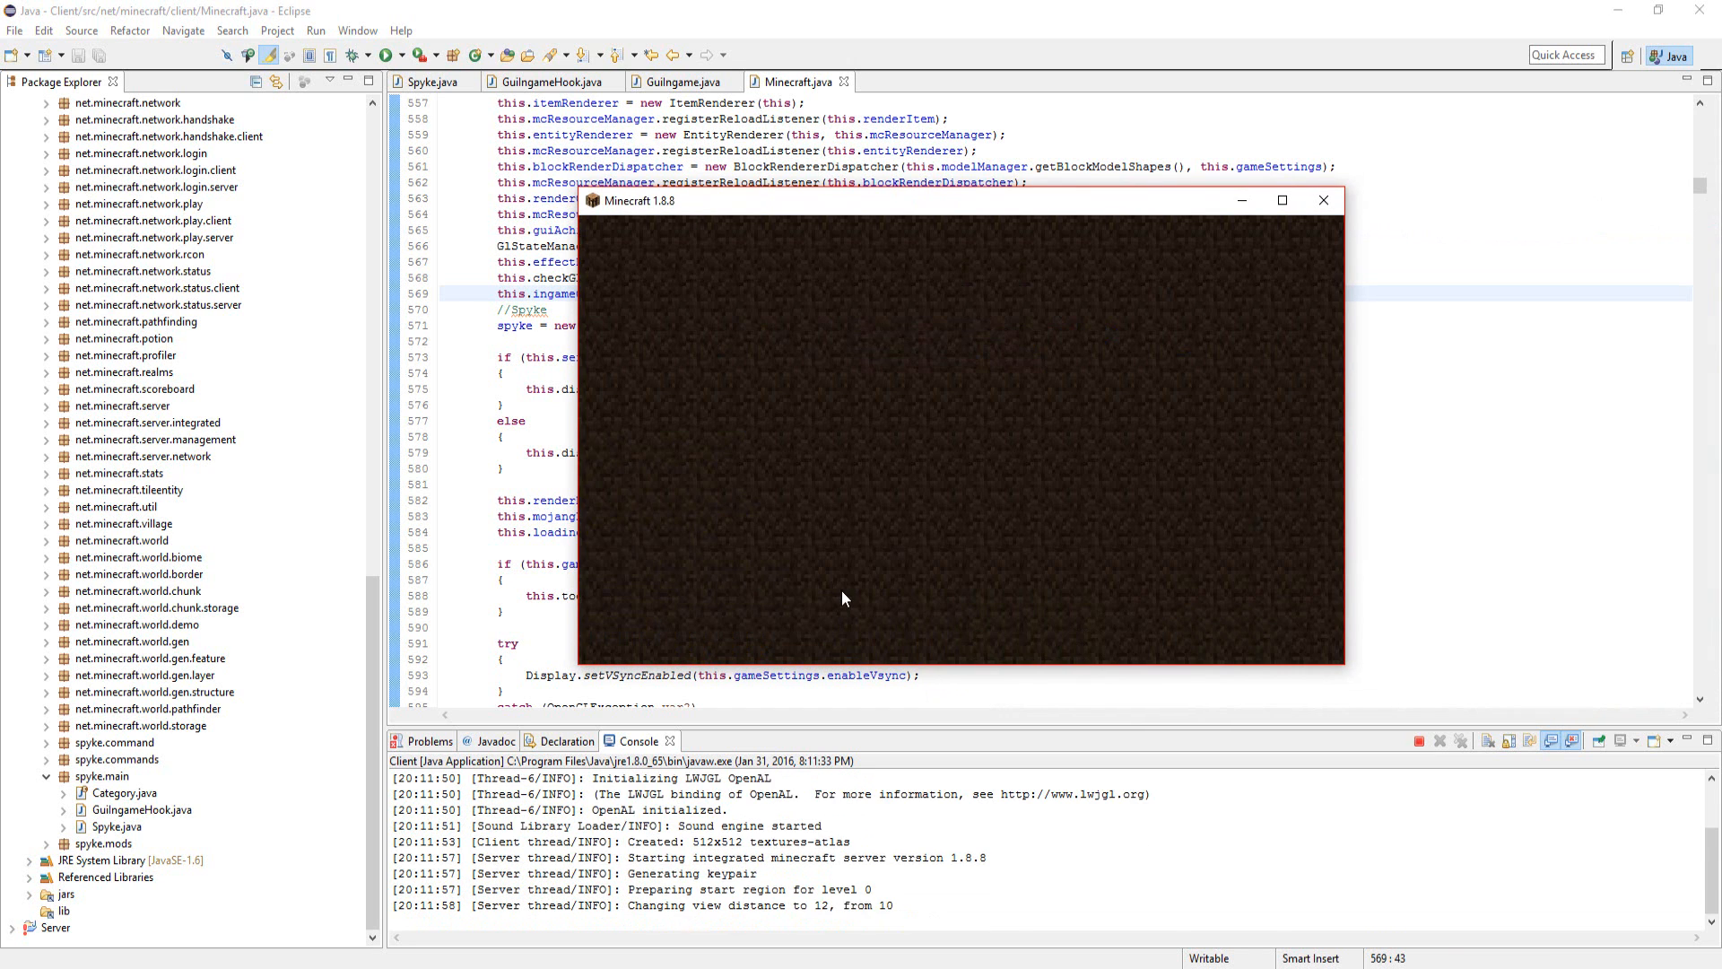